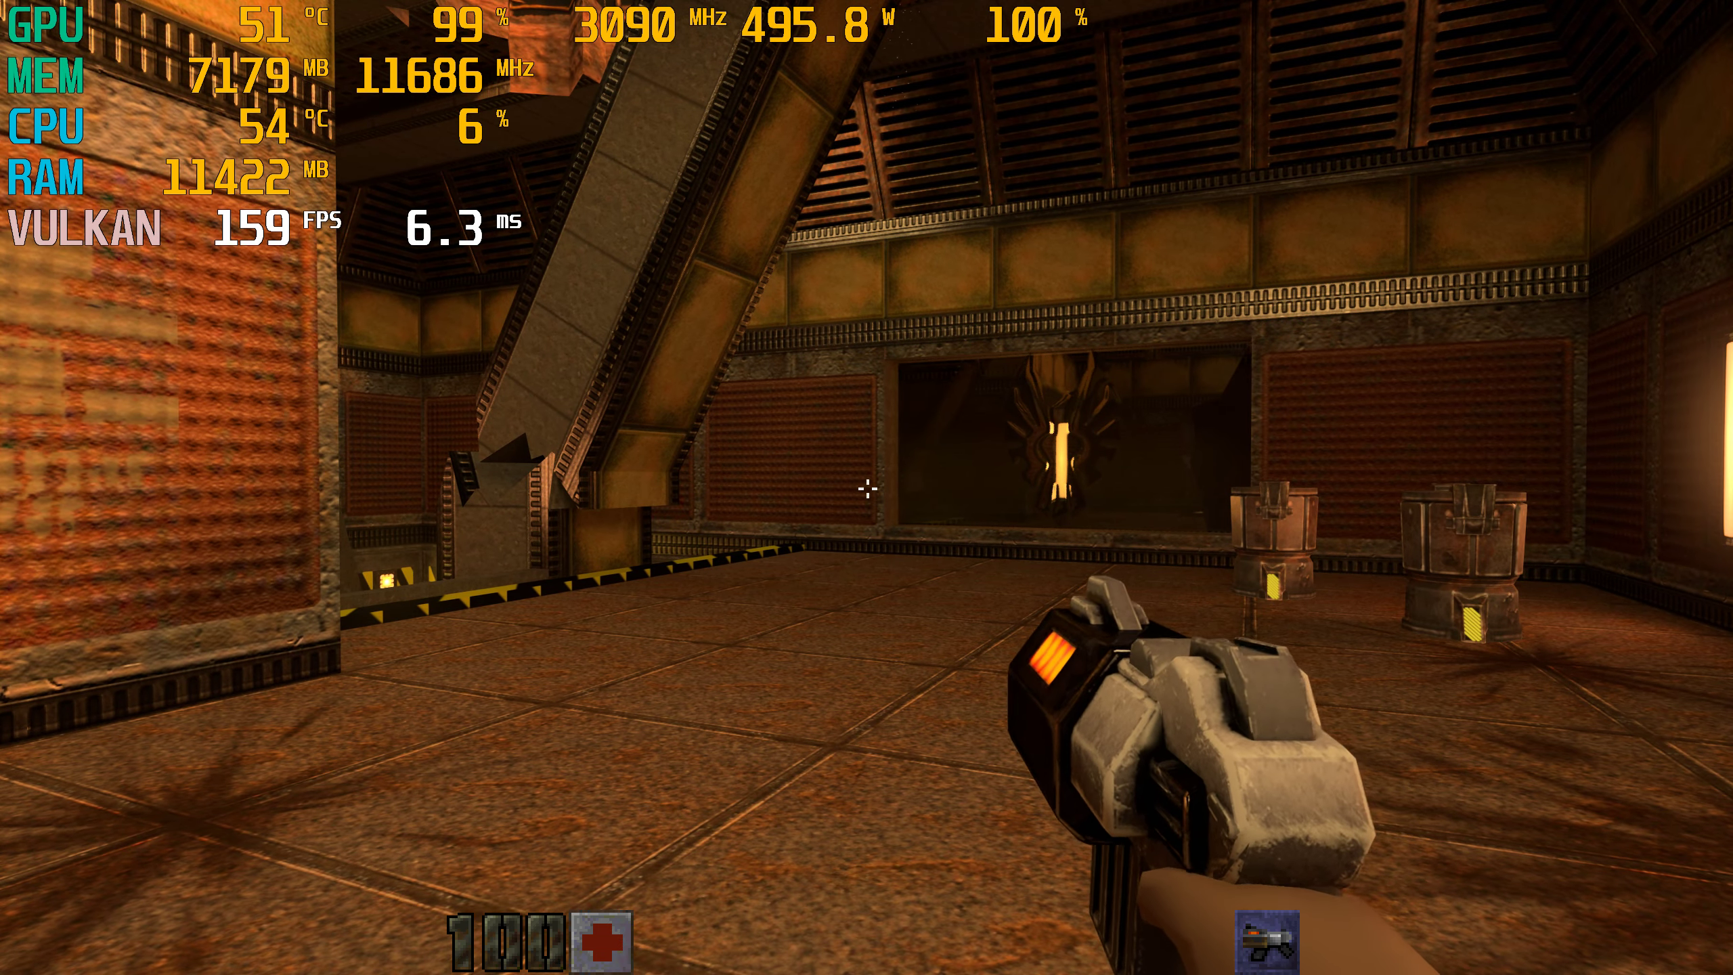
- Pause the game and enter the Options menu over the level
{"action": "key", "text": "Escape"}
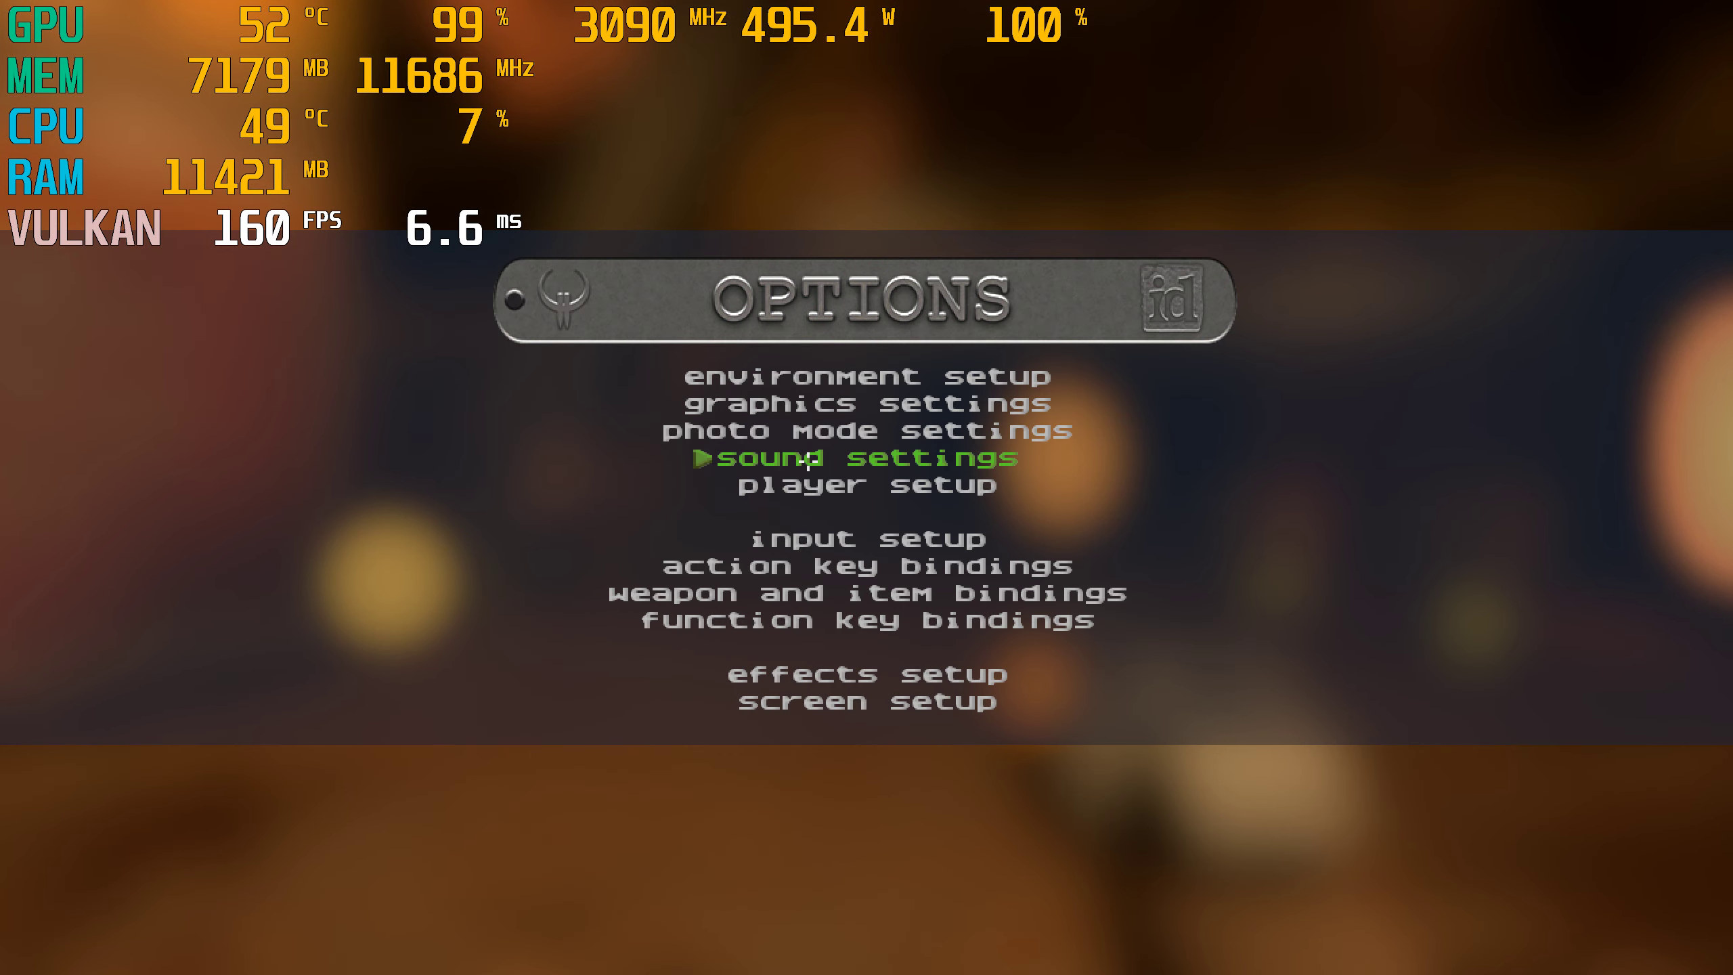
{"action": "left_click", "coordinate": [865, 402]}
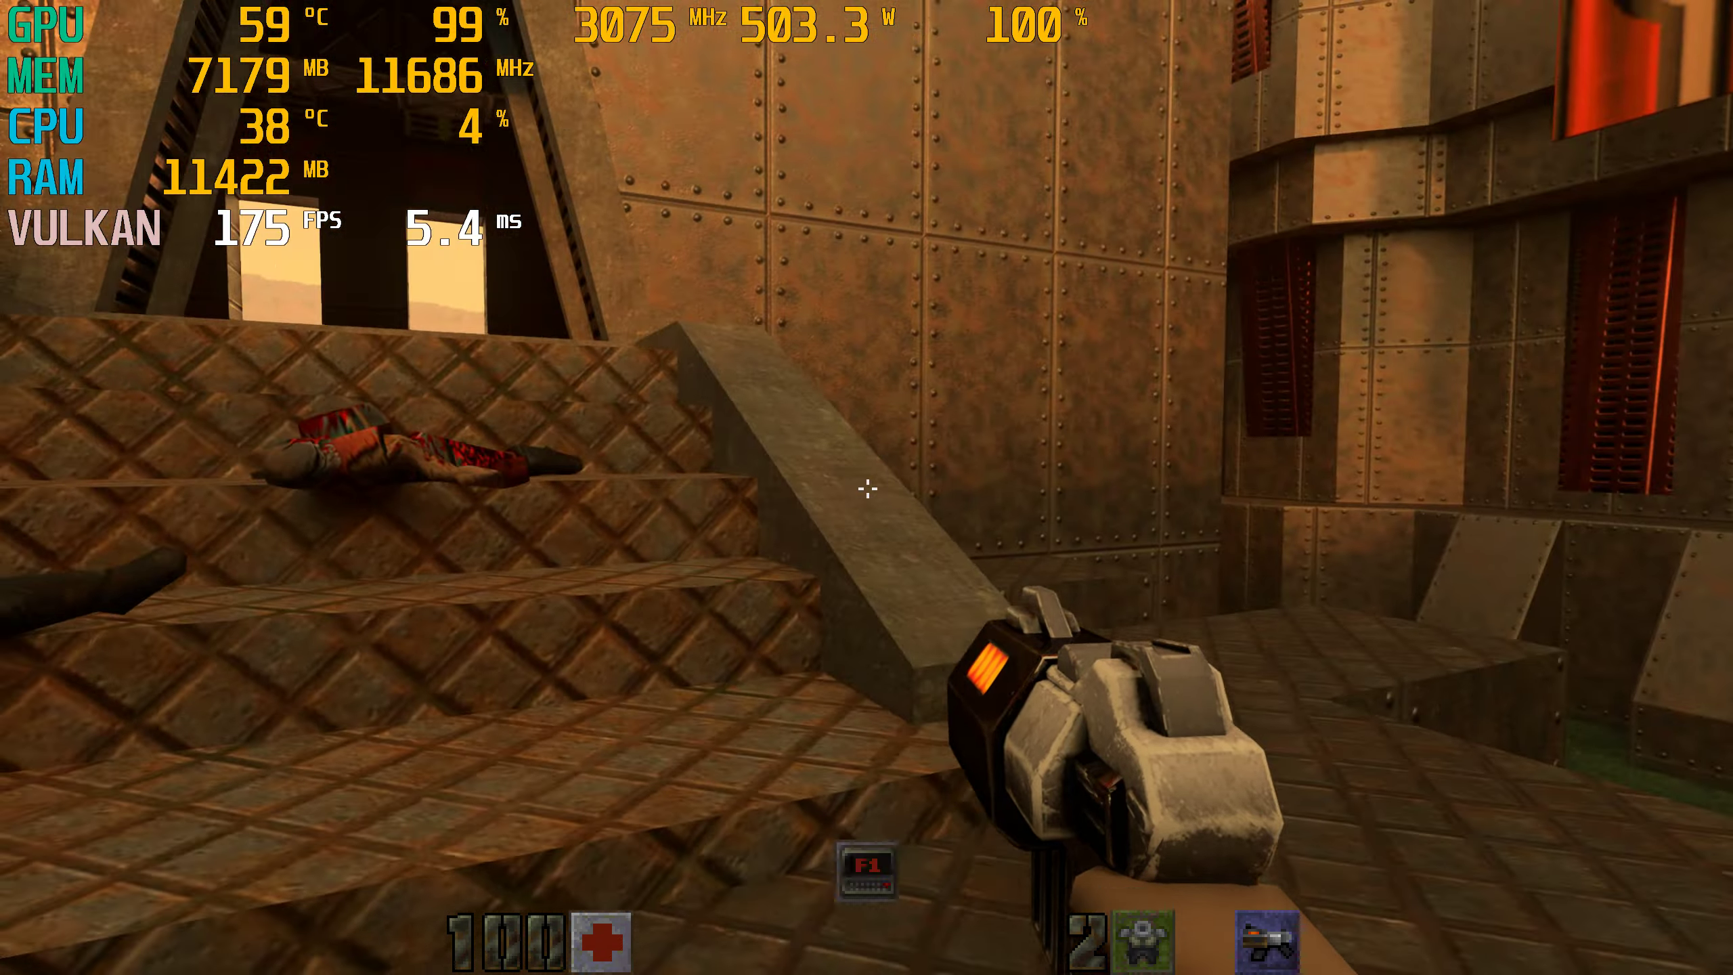
{"action": "mouse_move", "coordinate": [866, 487]}
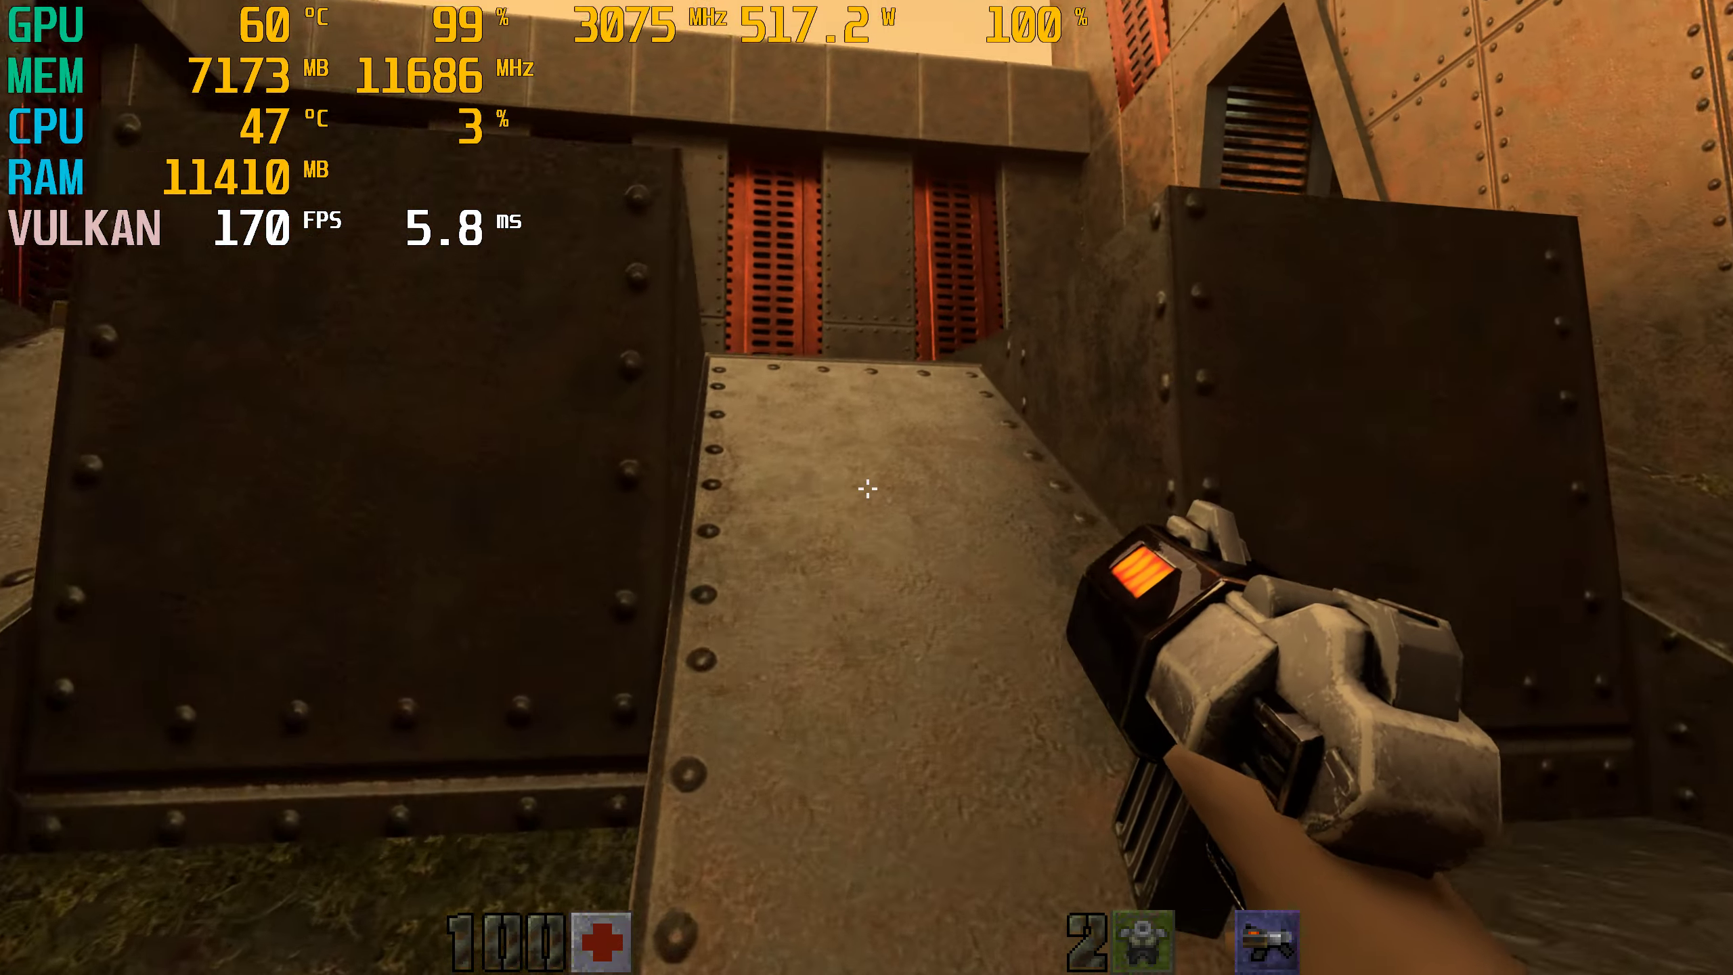
{"action": "mouse_move", "coordinate": [867, 490]}
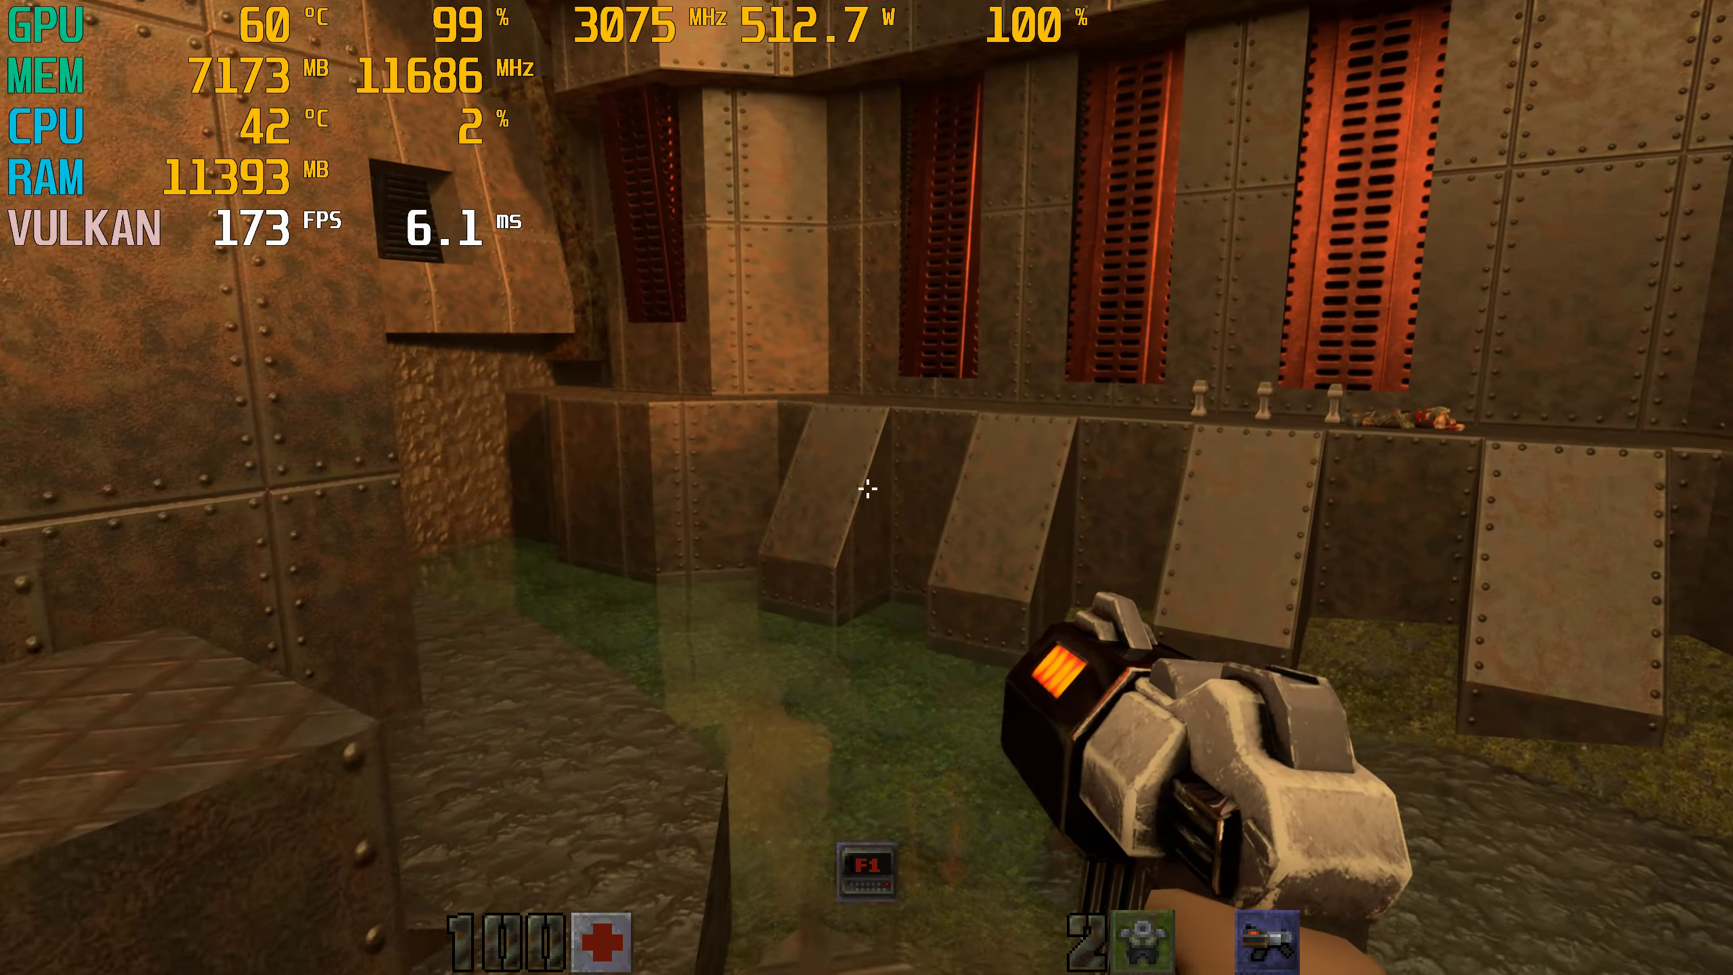
{"action": "mouse_move", "coordinate": [867, 493]}
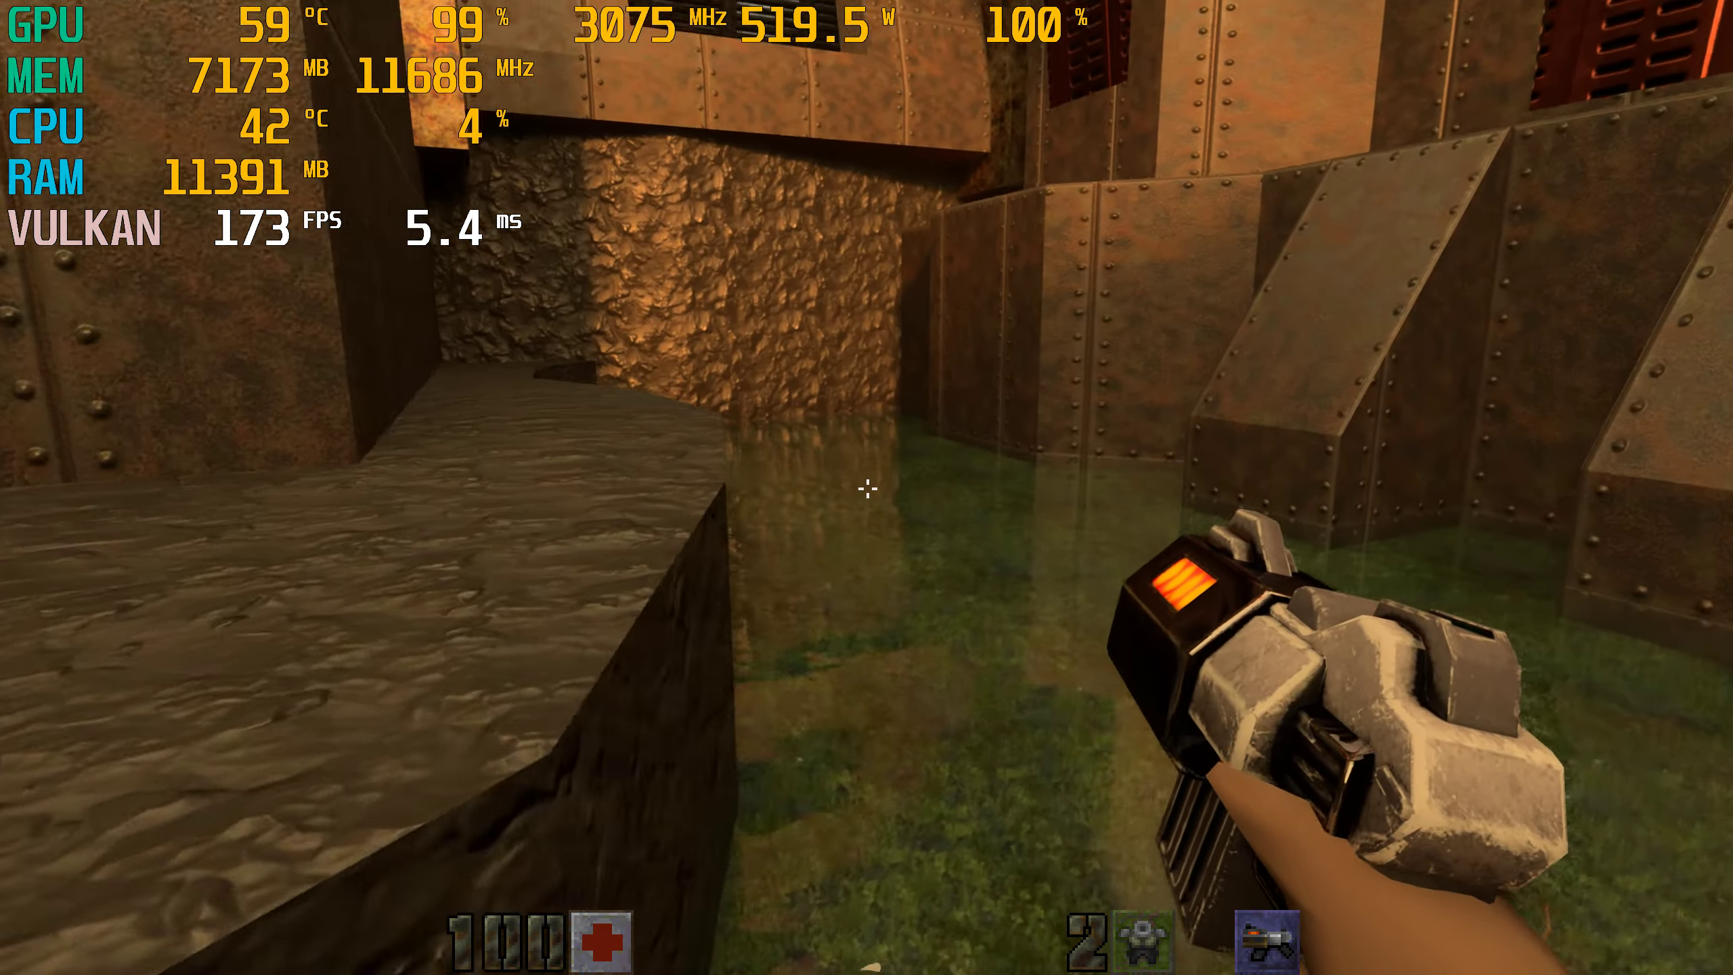
{"action": "mouse_move", "coordinate": [867, 489]}
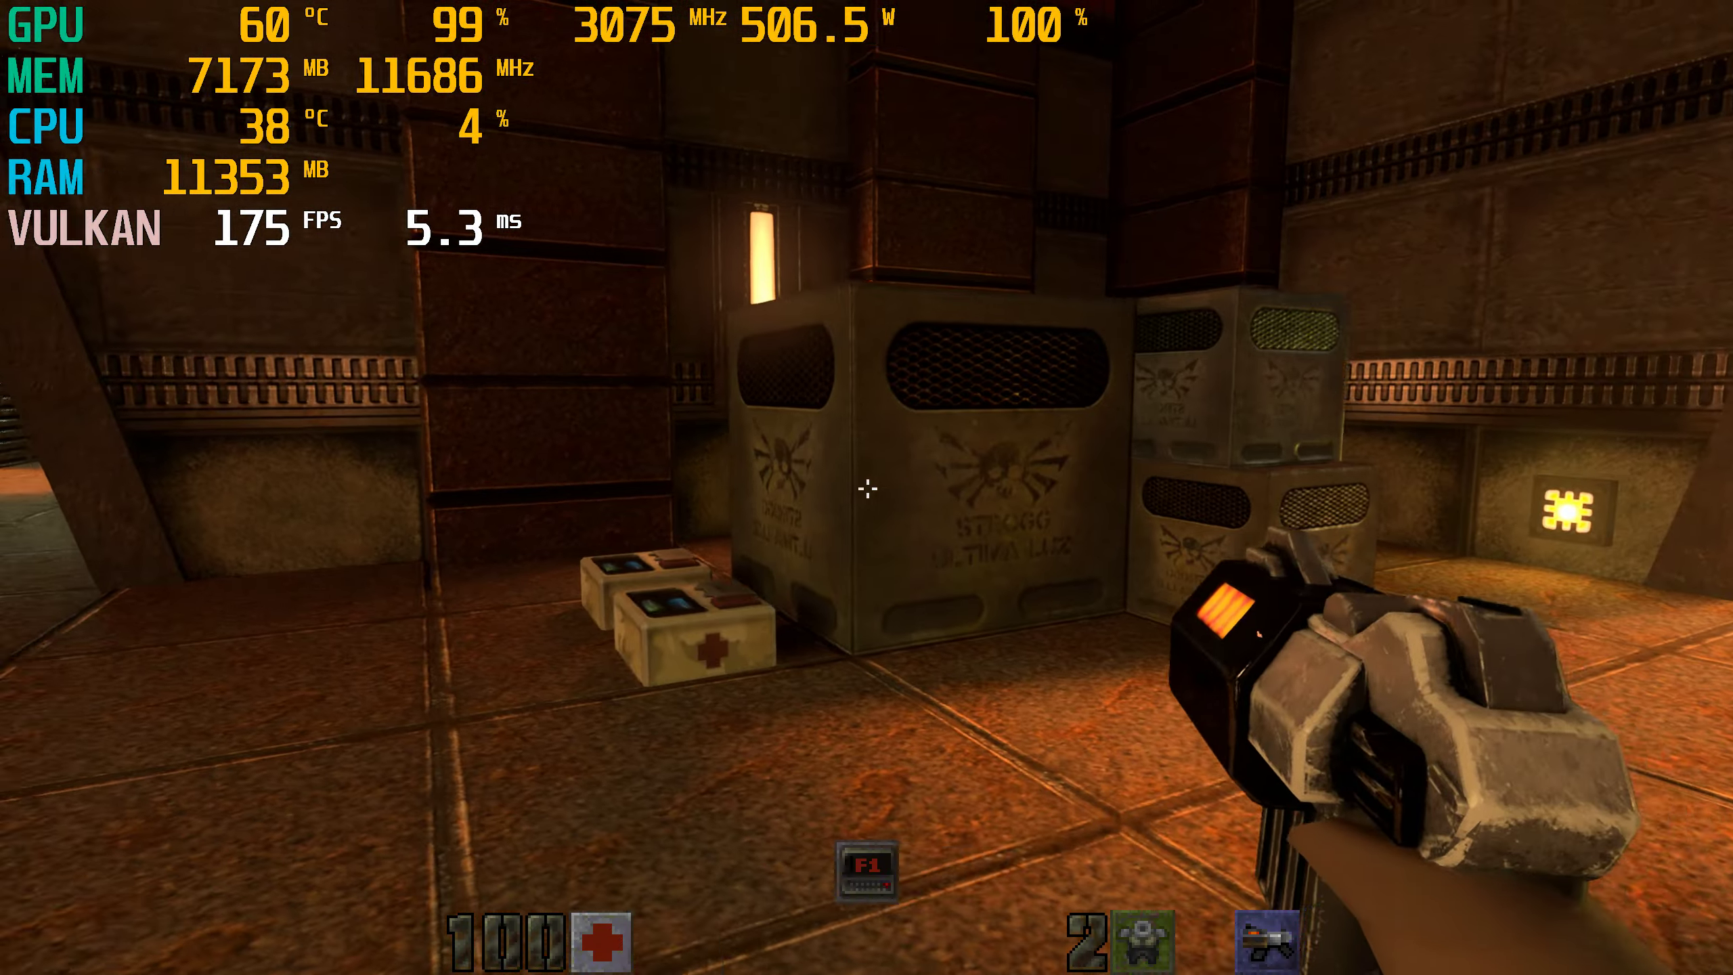
{"action": "mouse_move", "coordinate": [866, 490]}
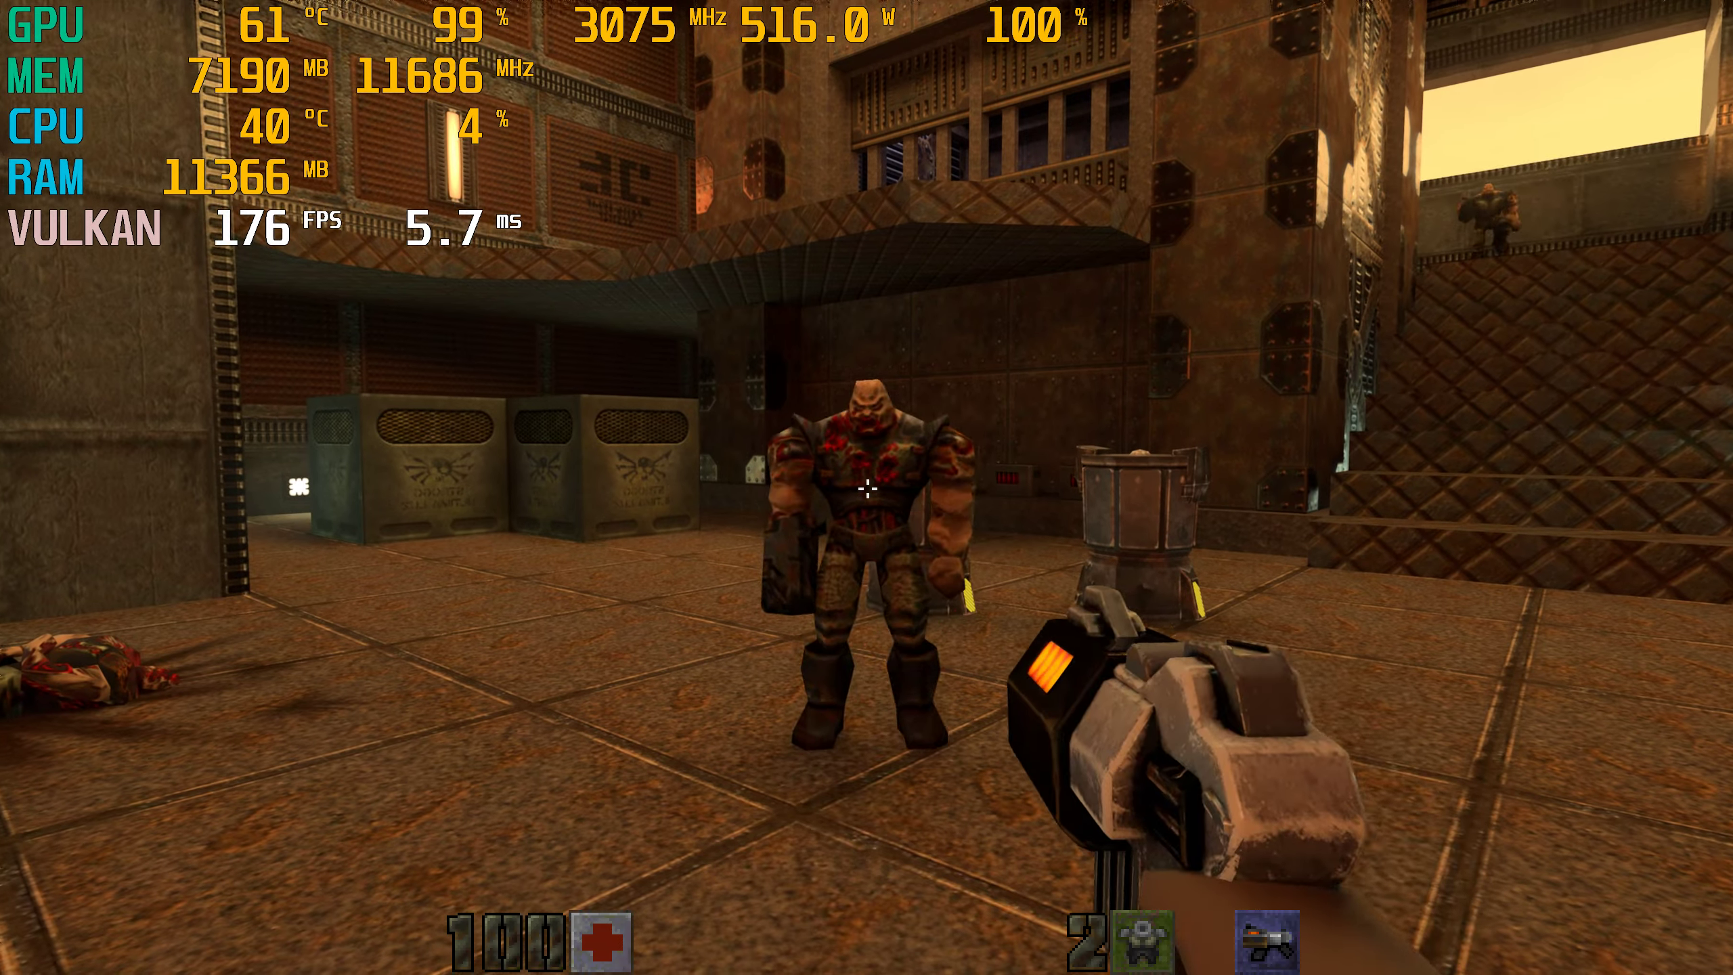
- Fire the blaster at the enemy guard ahead in the base plaza
{"action": "left_click", "coordinate": [867, 488]}
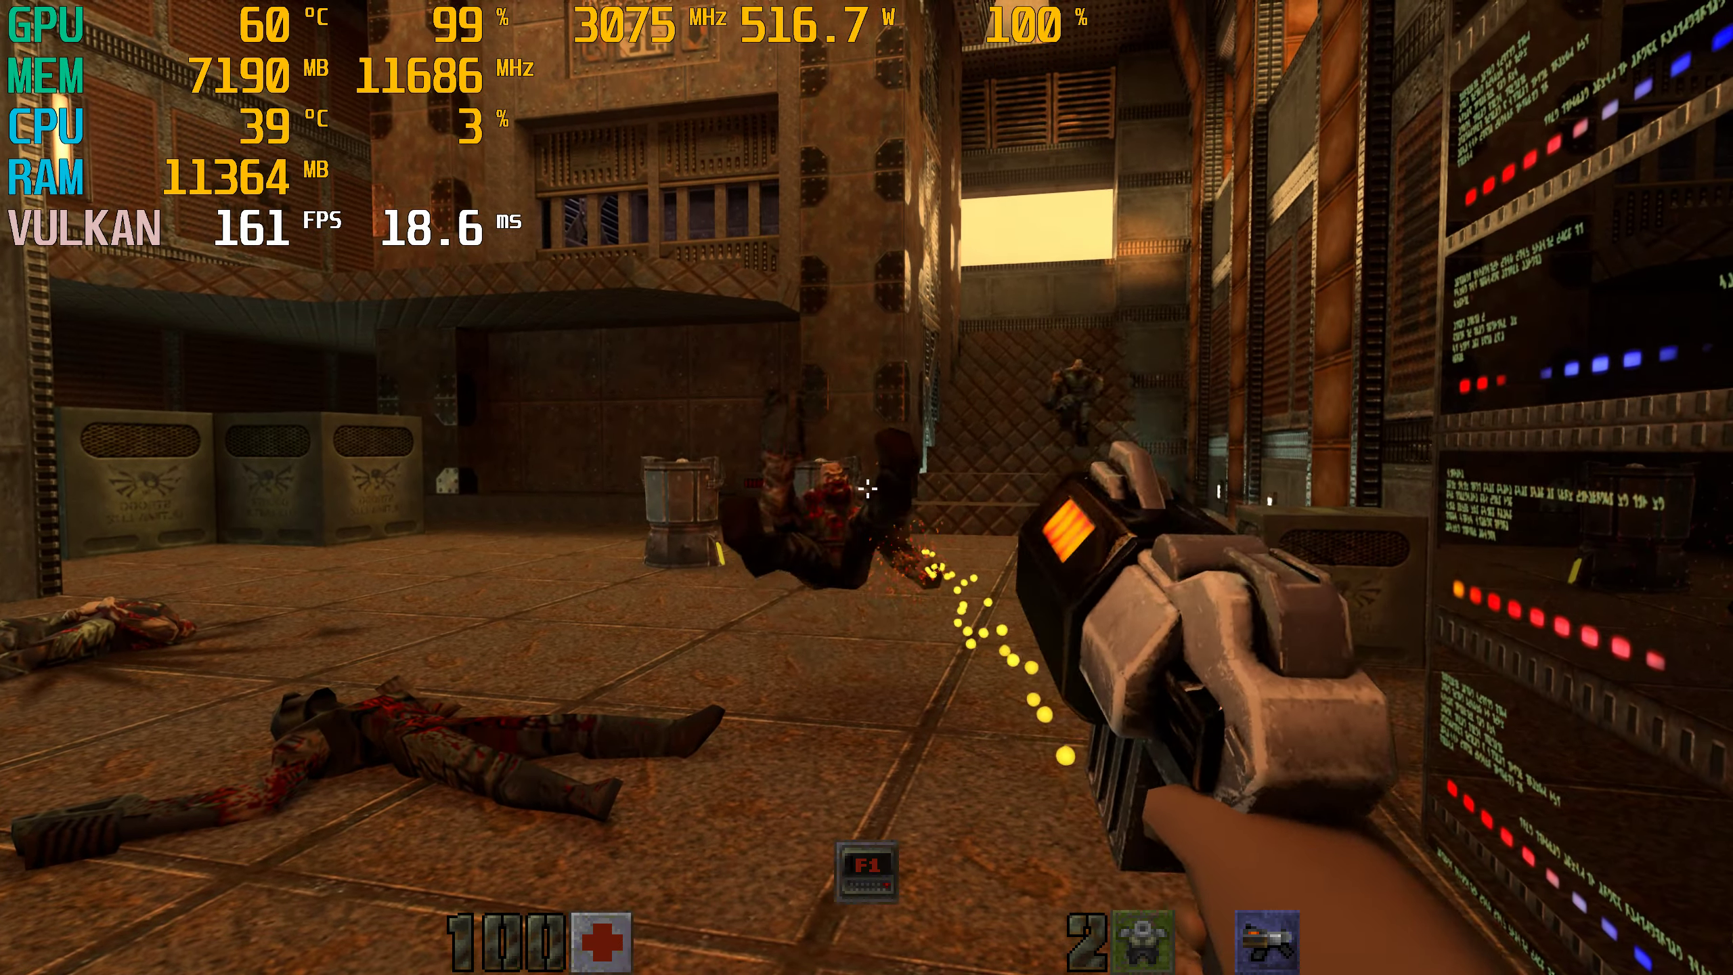
- Lower the video mode from 1920x1440 at 144 Hz to 1920x1200 at 119 Hz
{"action": "key", "text": "Escape"}
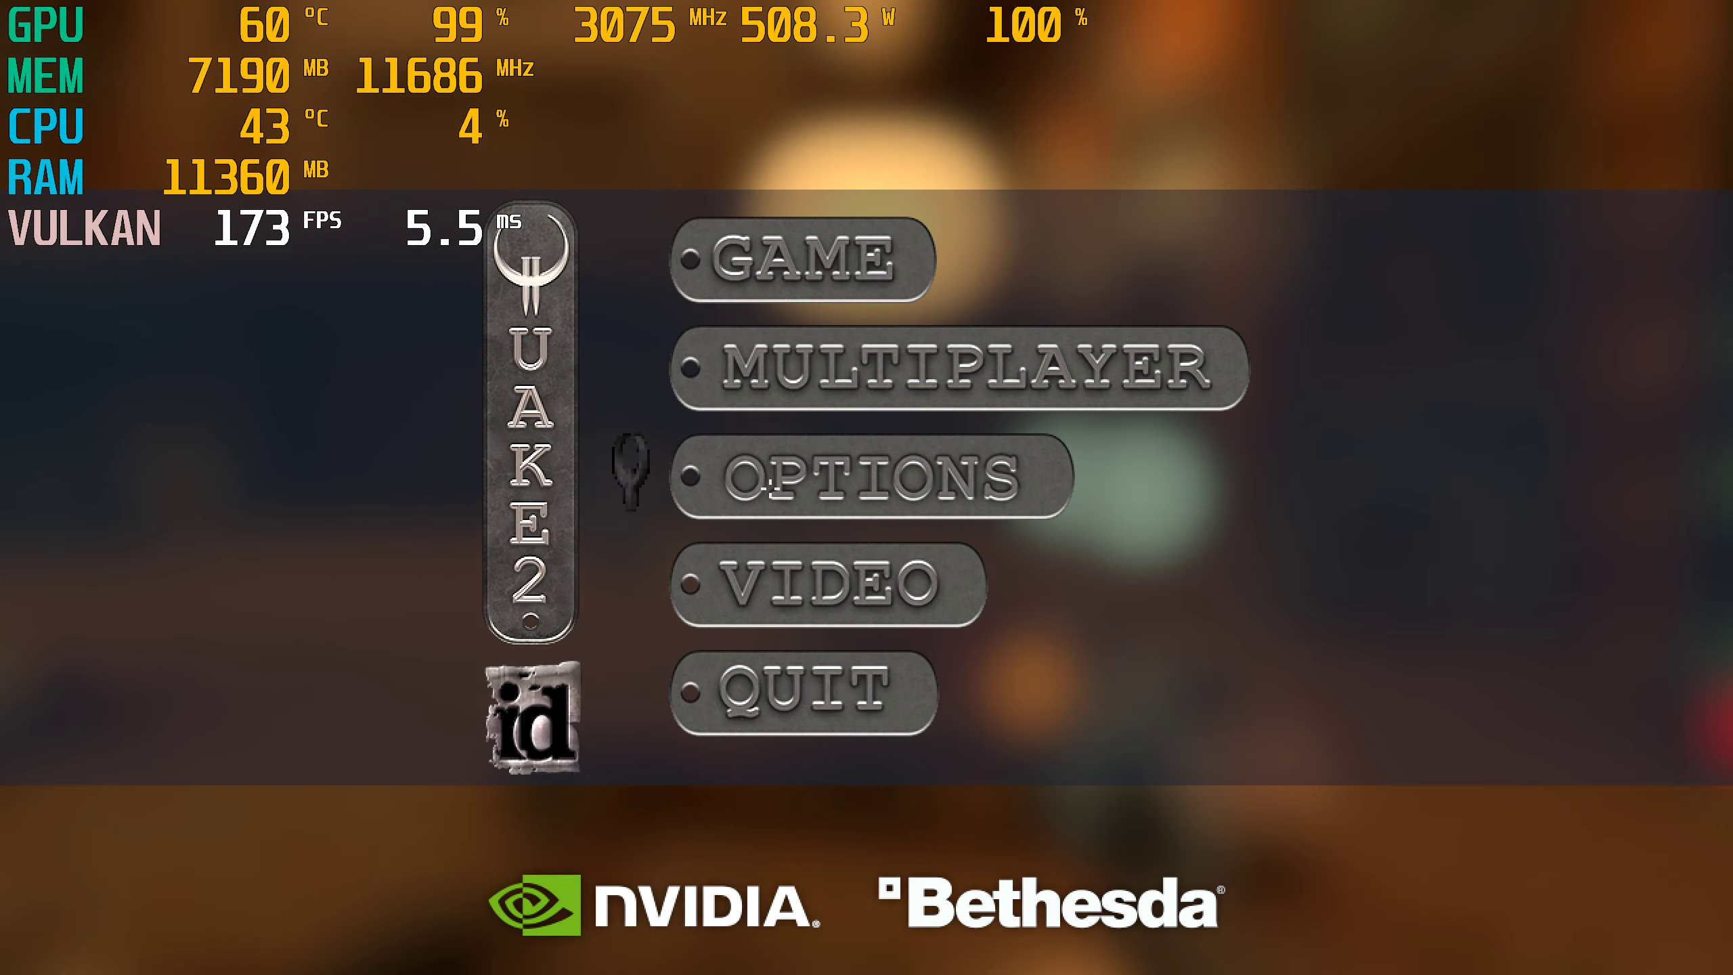
{"action": "left_click", "coordinate": [816, 584]}
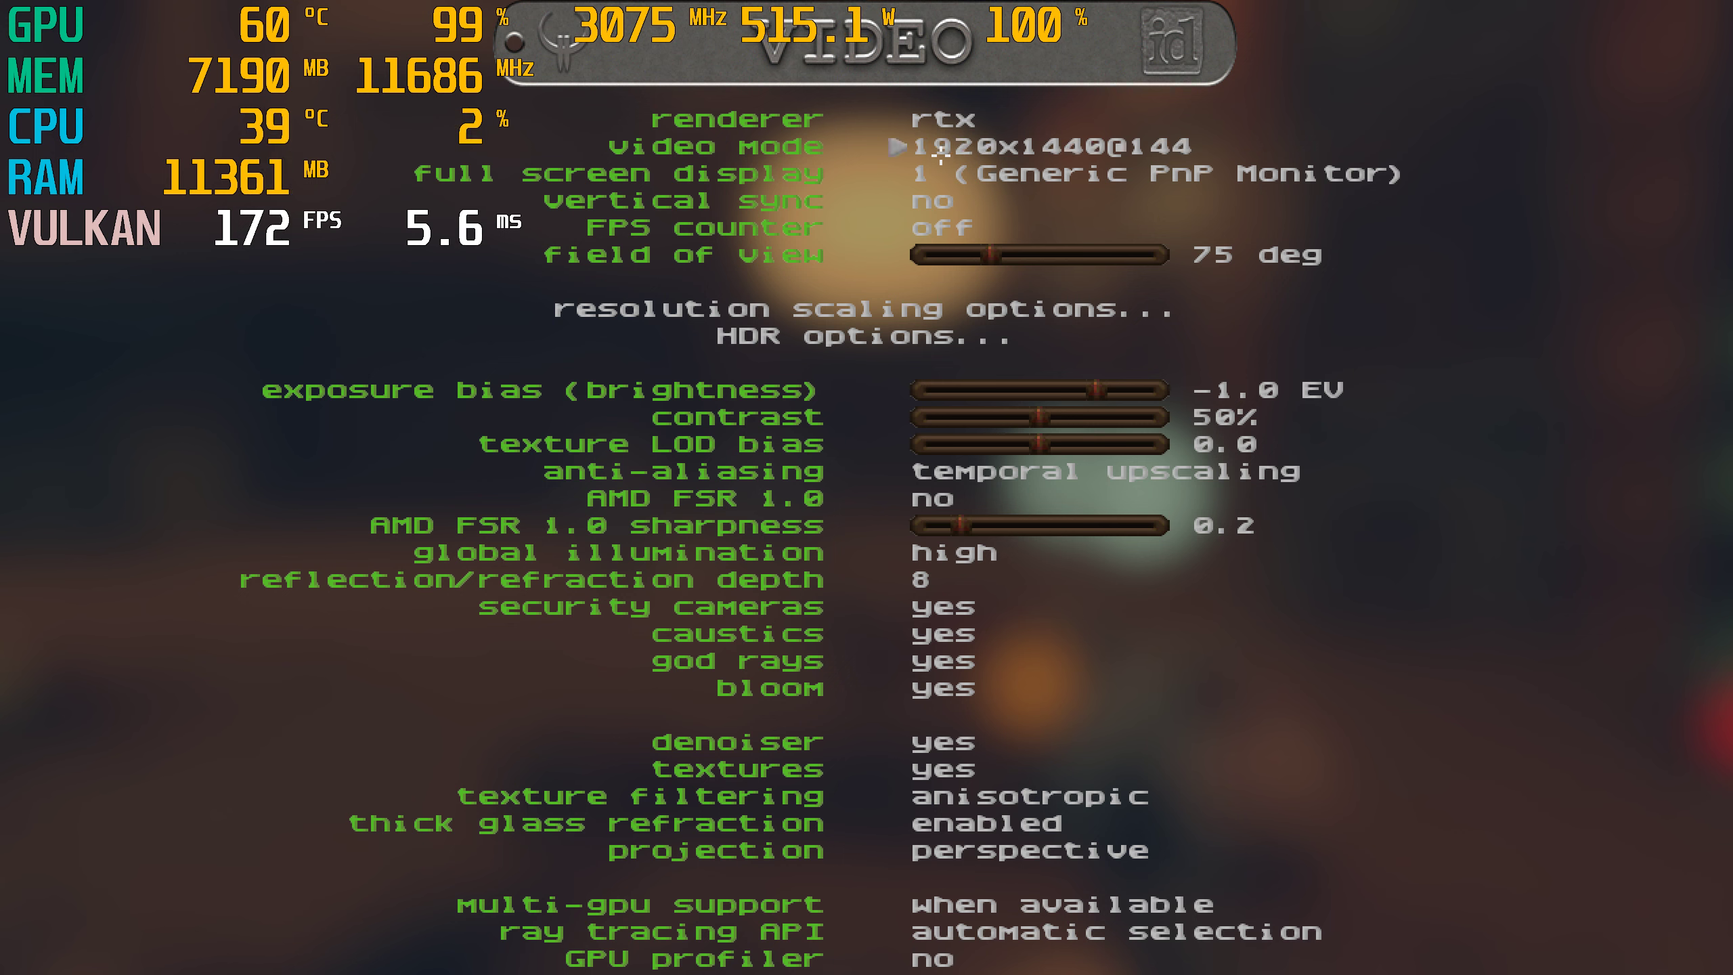
{"action": "left_click", "coordinate": [906, 145]}
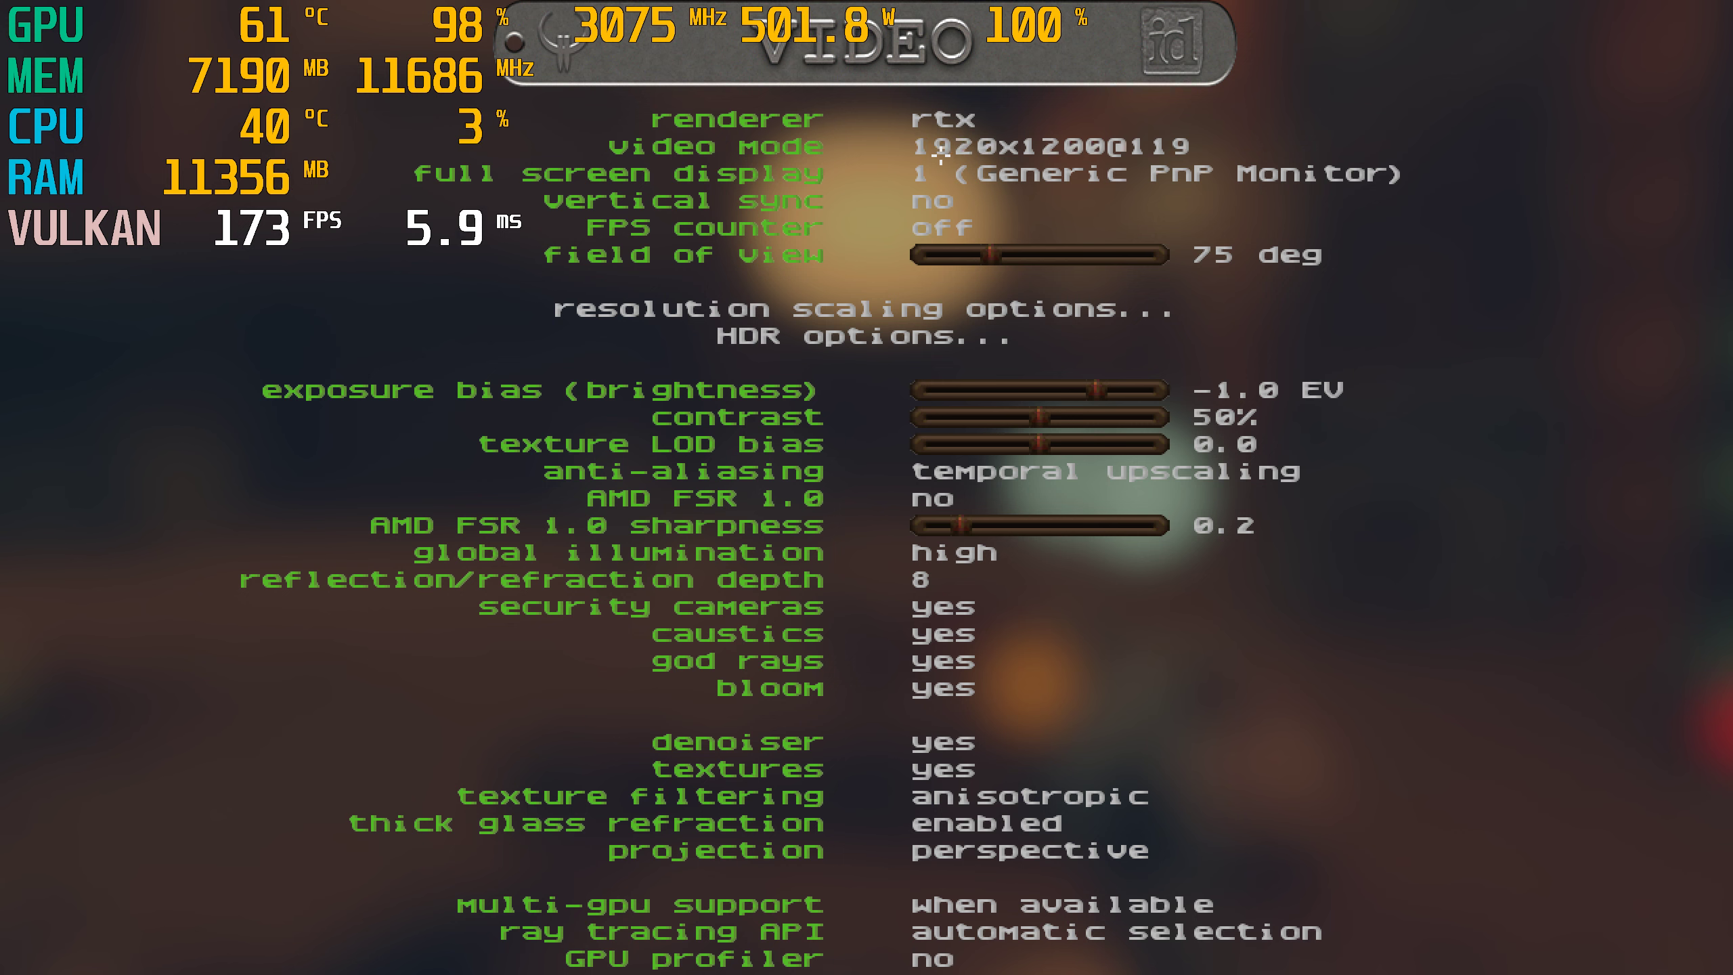
{"action": "left_click", "coordinate": [1051, 146]}
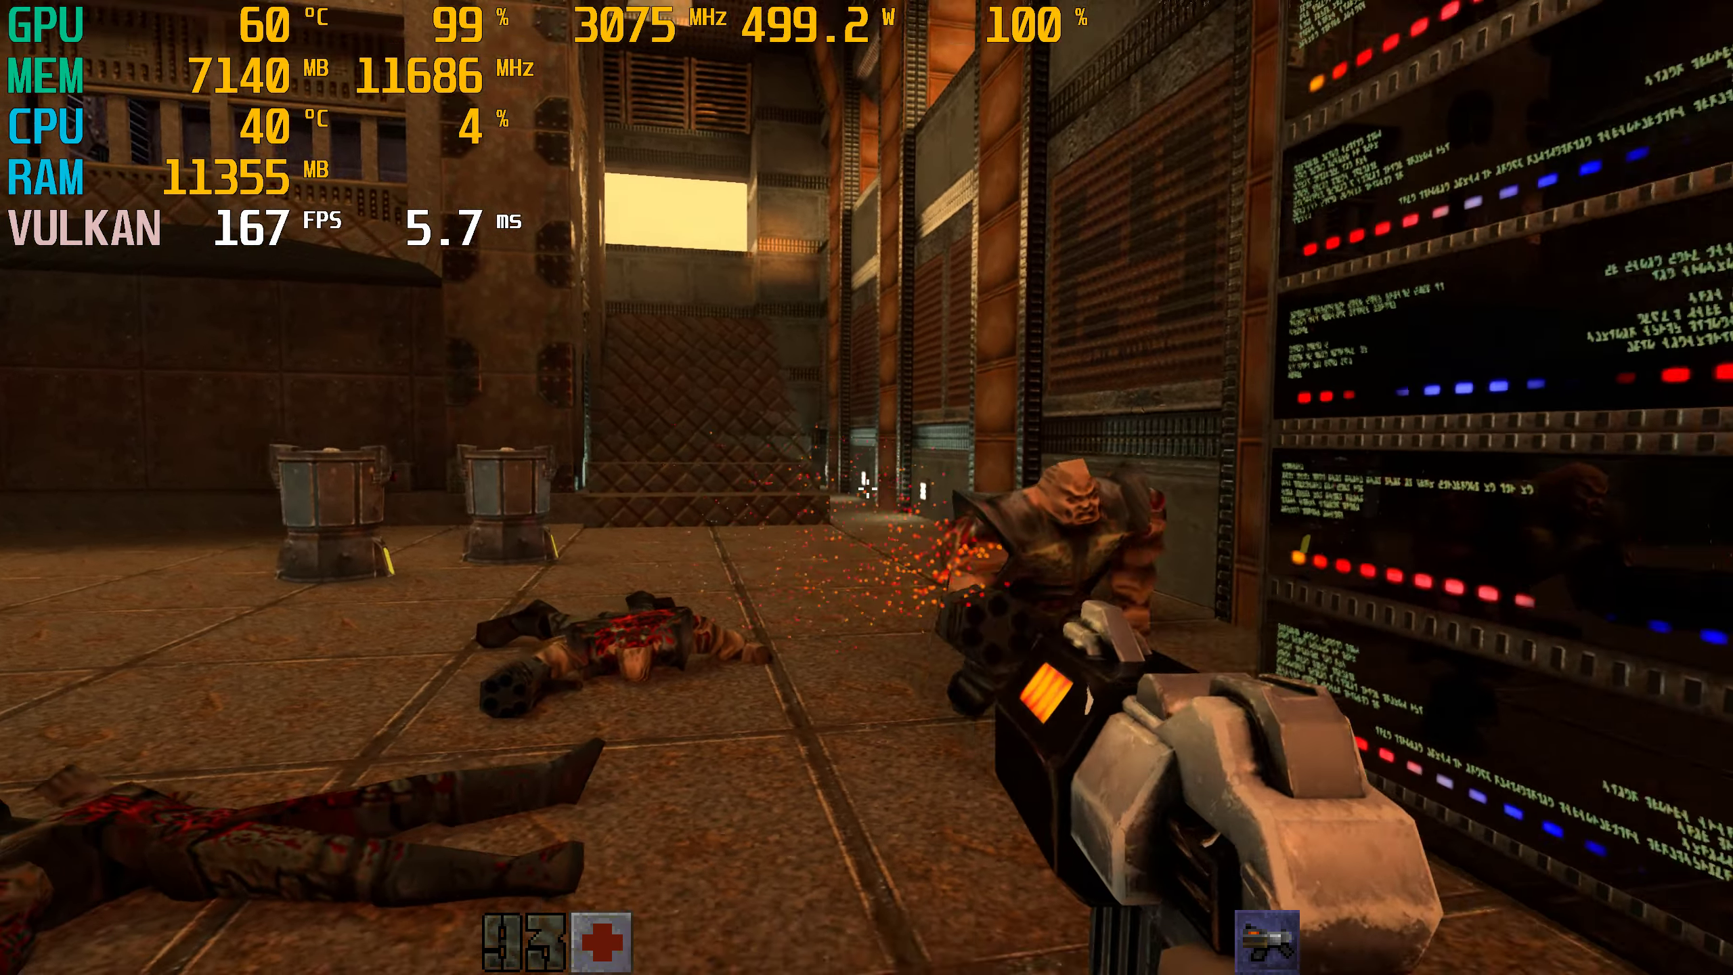
- Raise the video mode through 2560x1440 to 3840x2160 at 144 Hz and resume play
{"action": "key", "text": "Escape"}
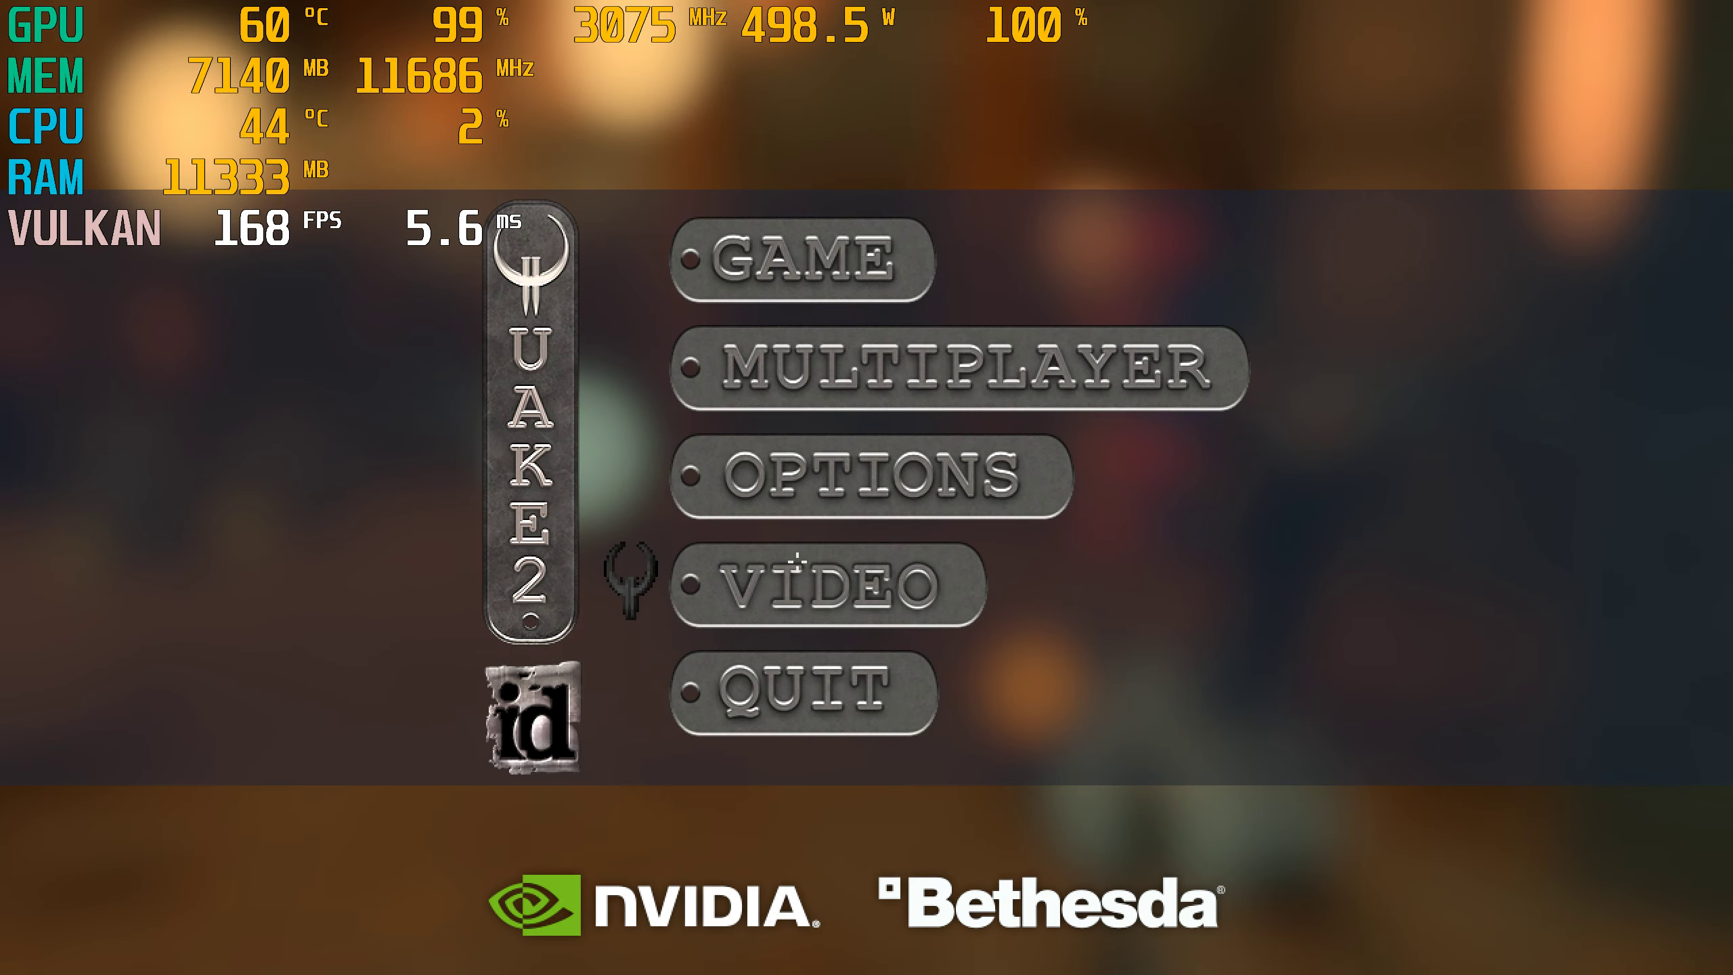
{"action": "left_click", "coordinate": [807, 588]}
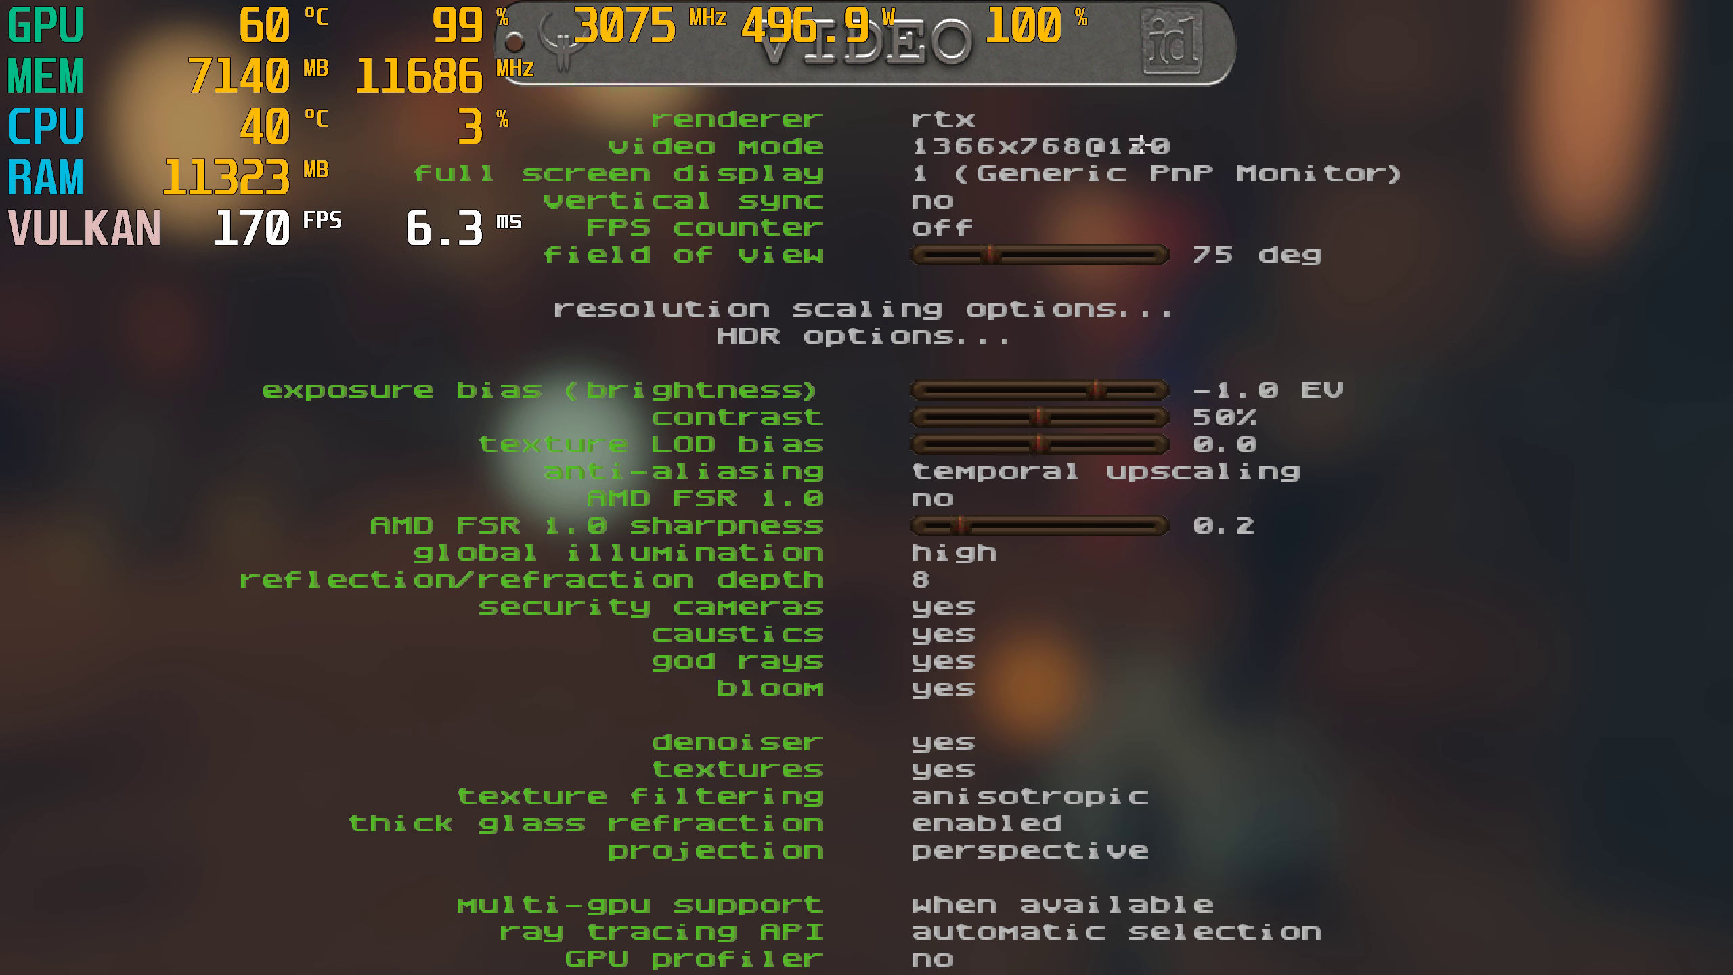
{"action": "left_click", "coordinate": [1038, 145]}
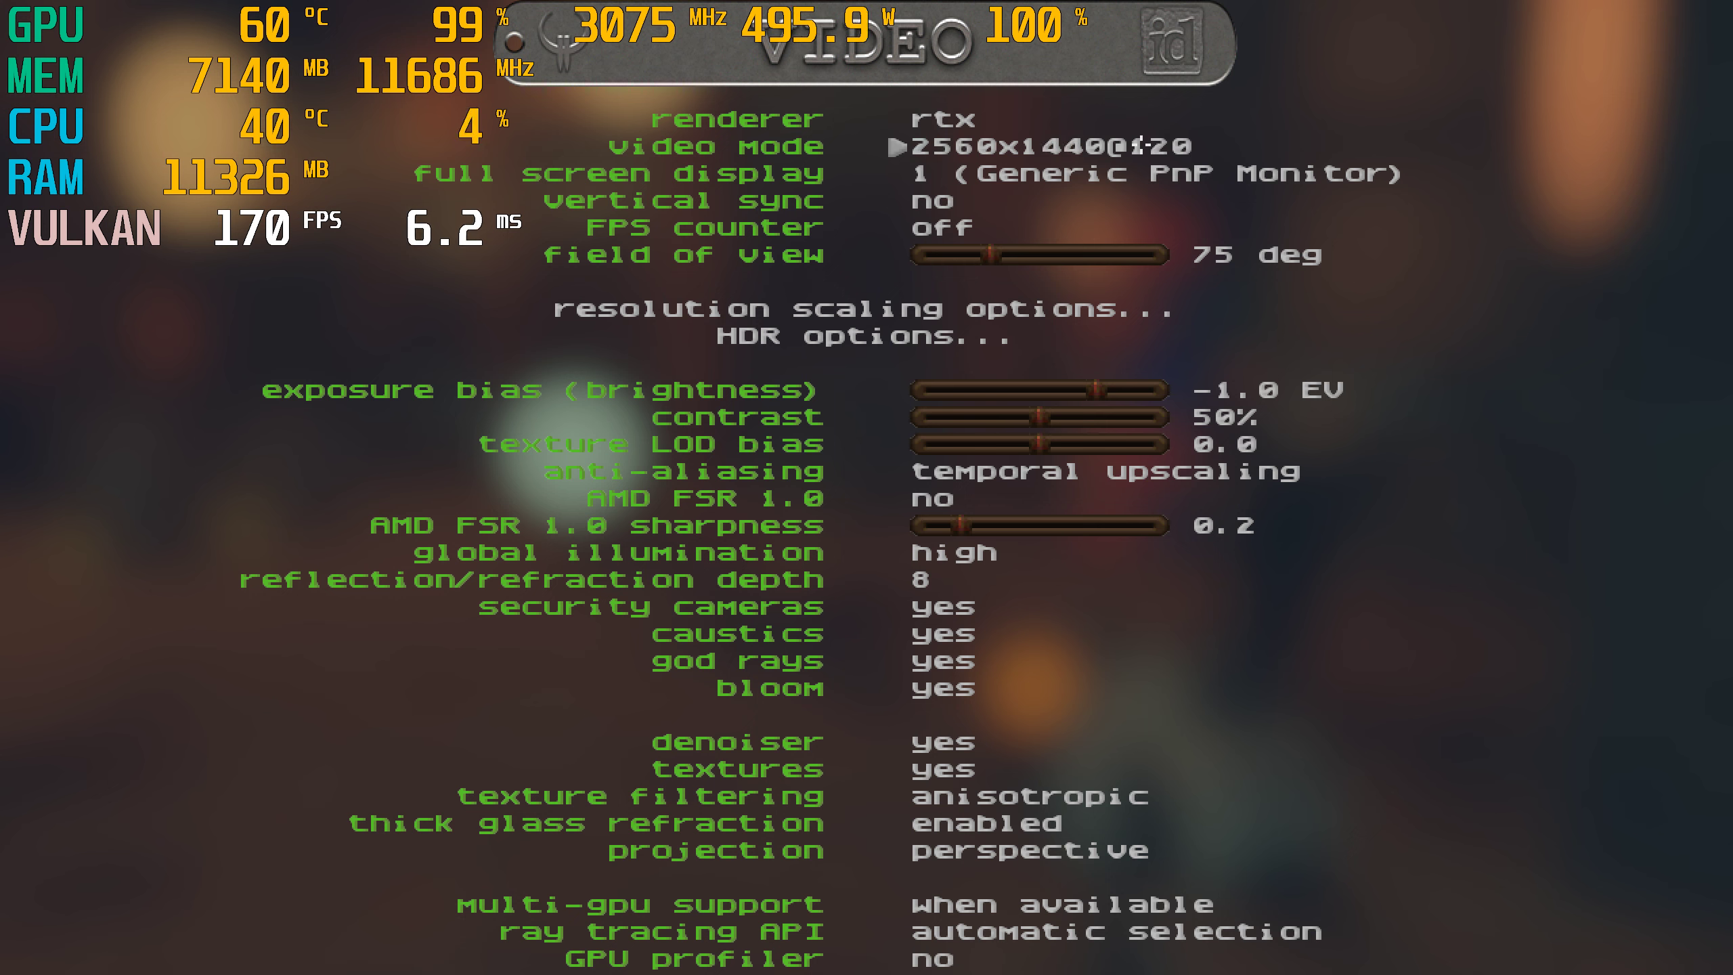
{"action": "left_click", "coordinate": [1027, 145]}
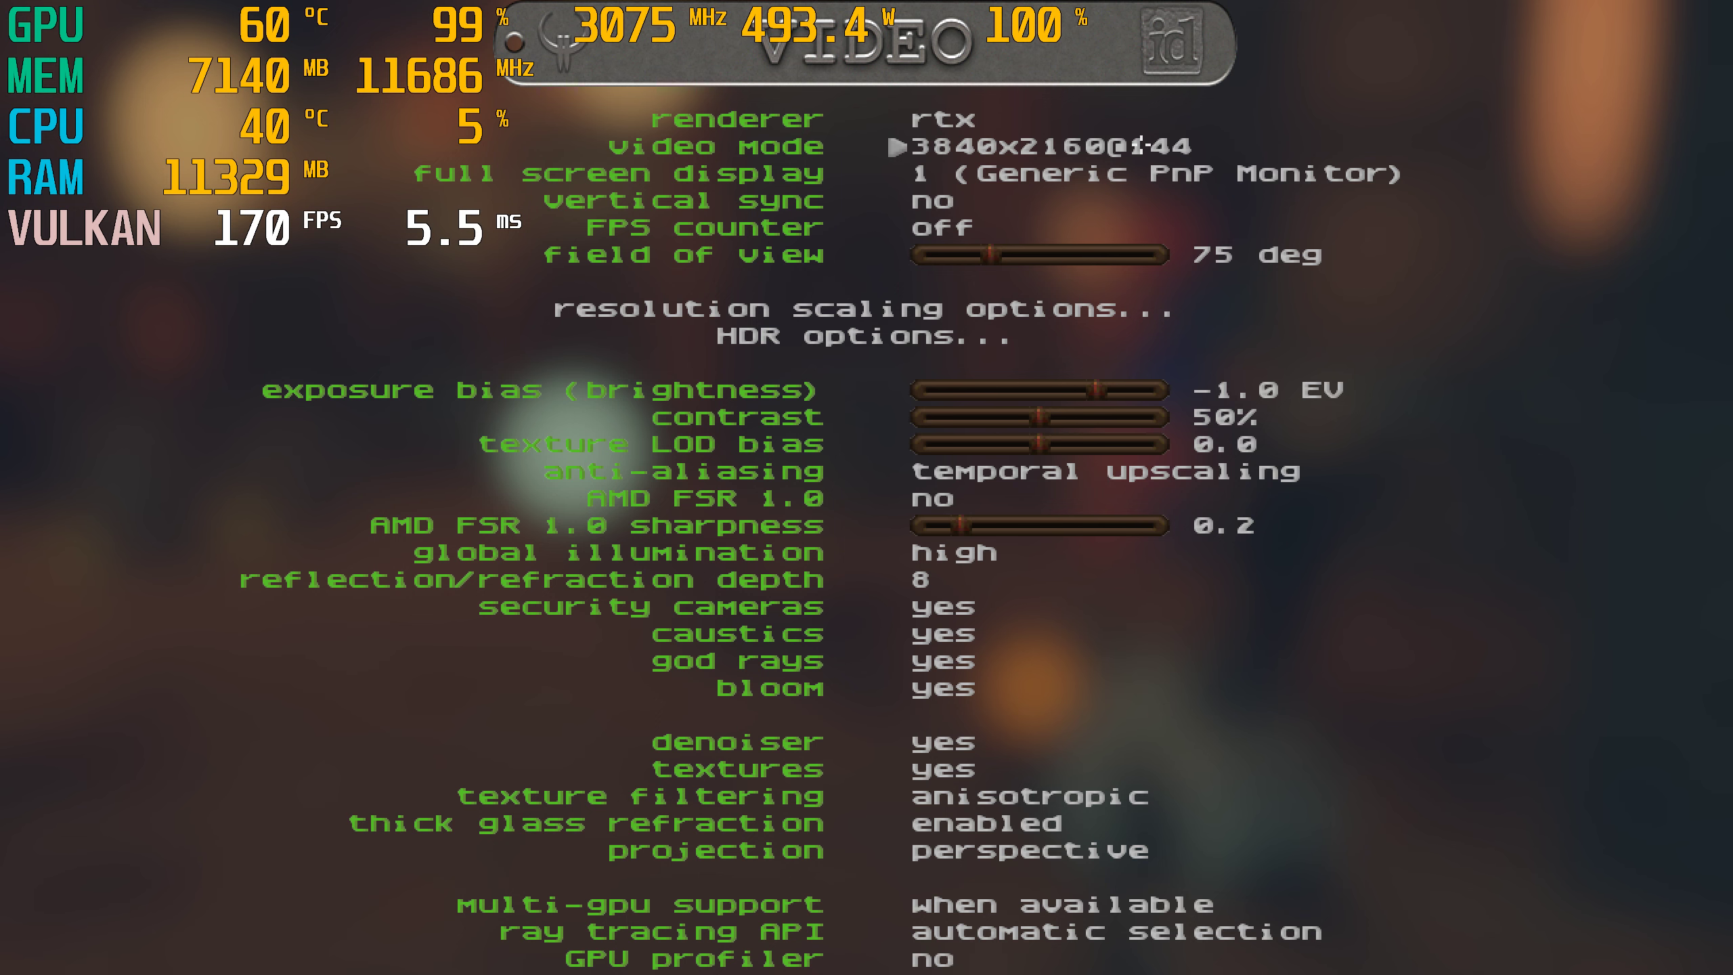
{"action": "key", "text": "Escape"}
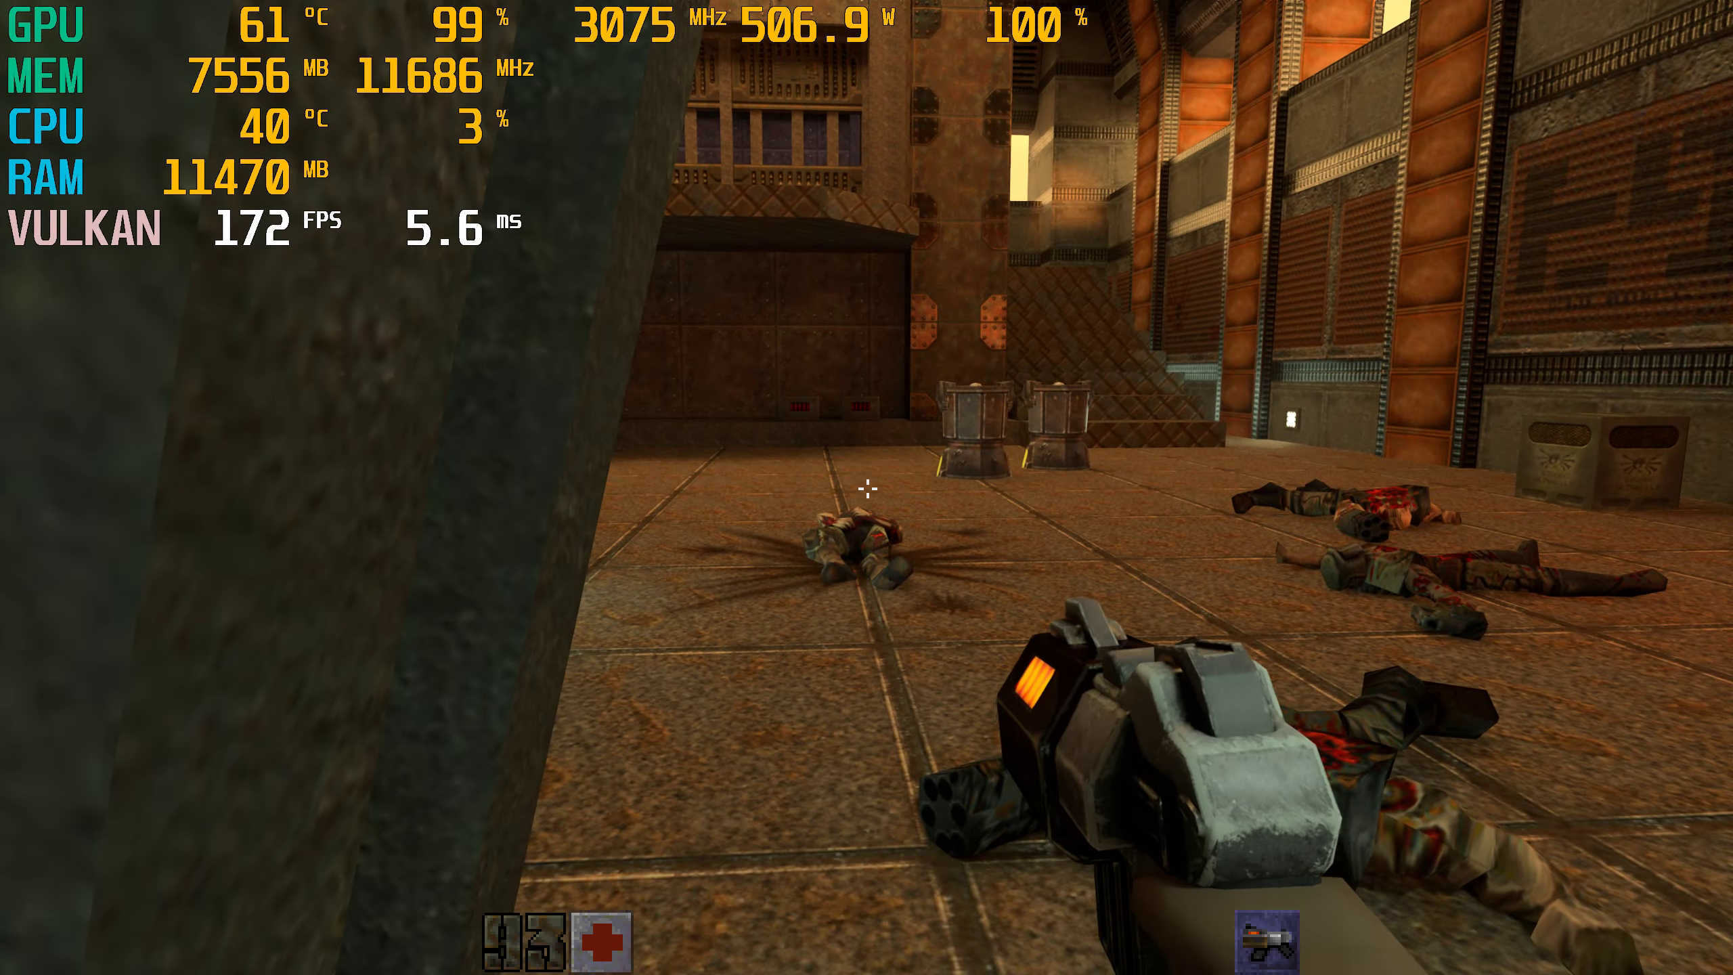
{"action": "mouse_move", "coordinate": [866, 491]}
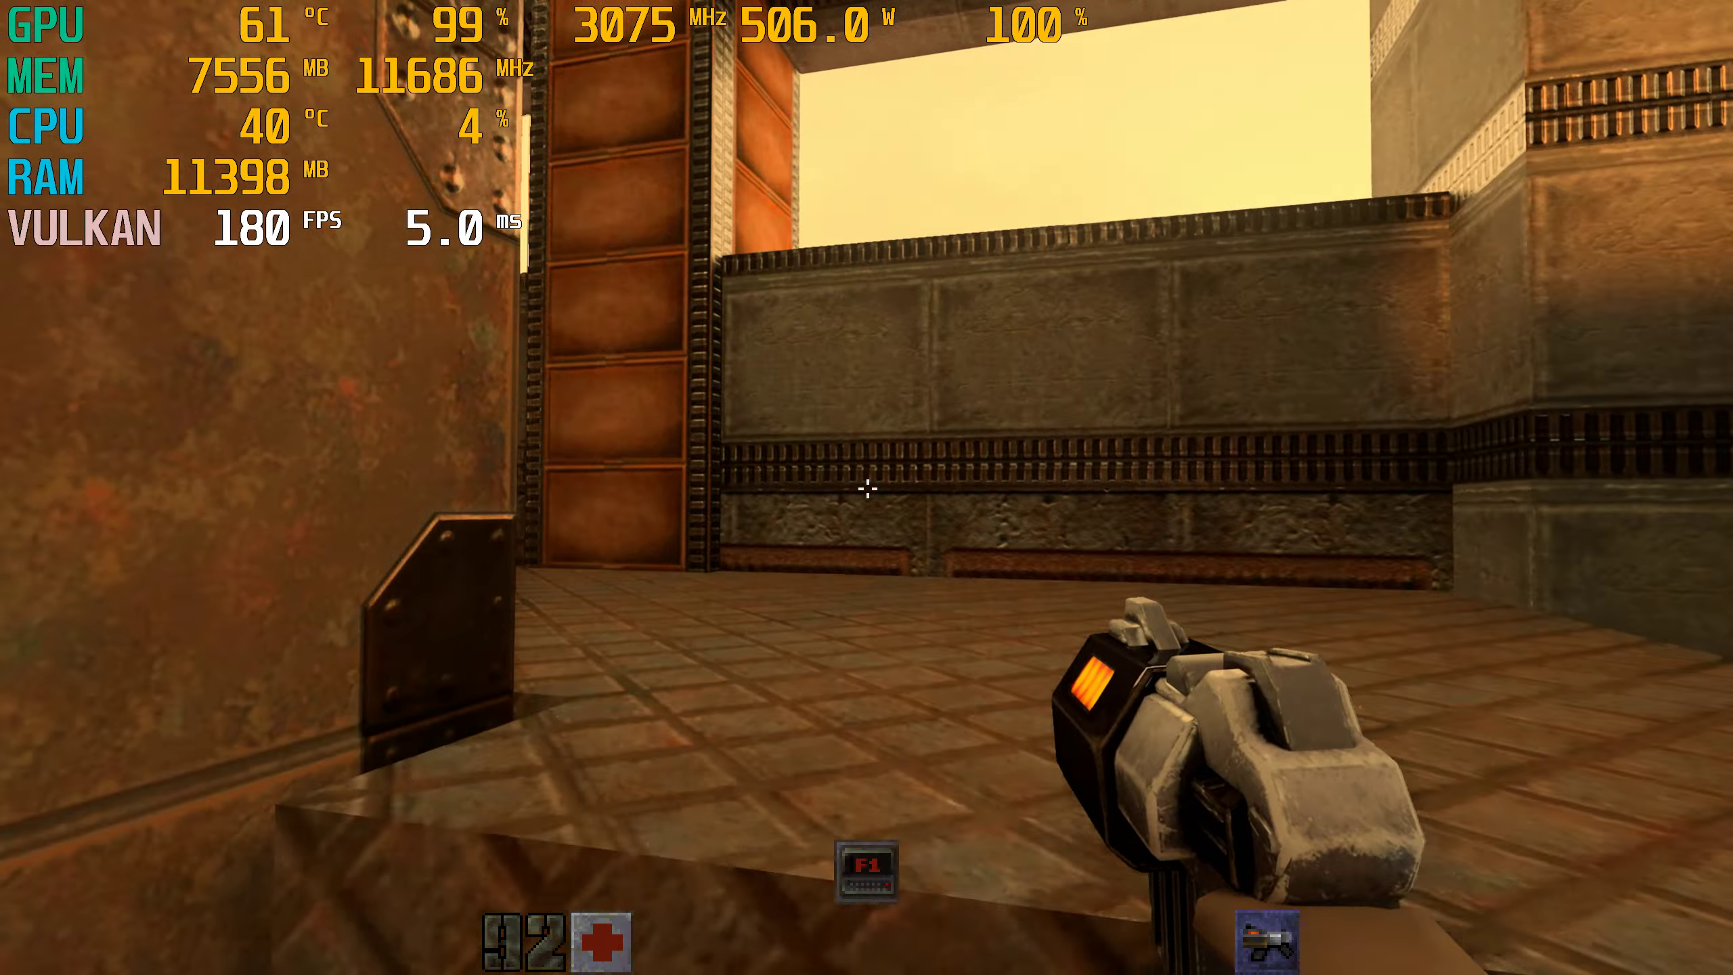
{"action": "mouse_move", "coordinate": [866, 488]}
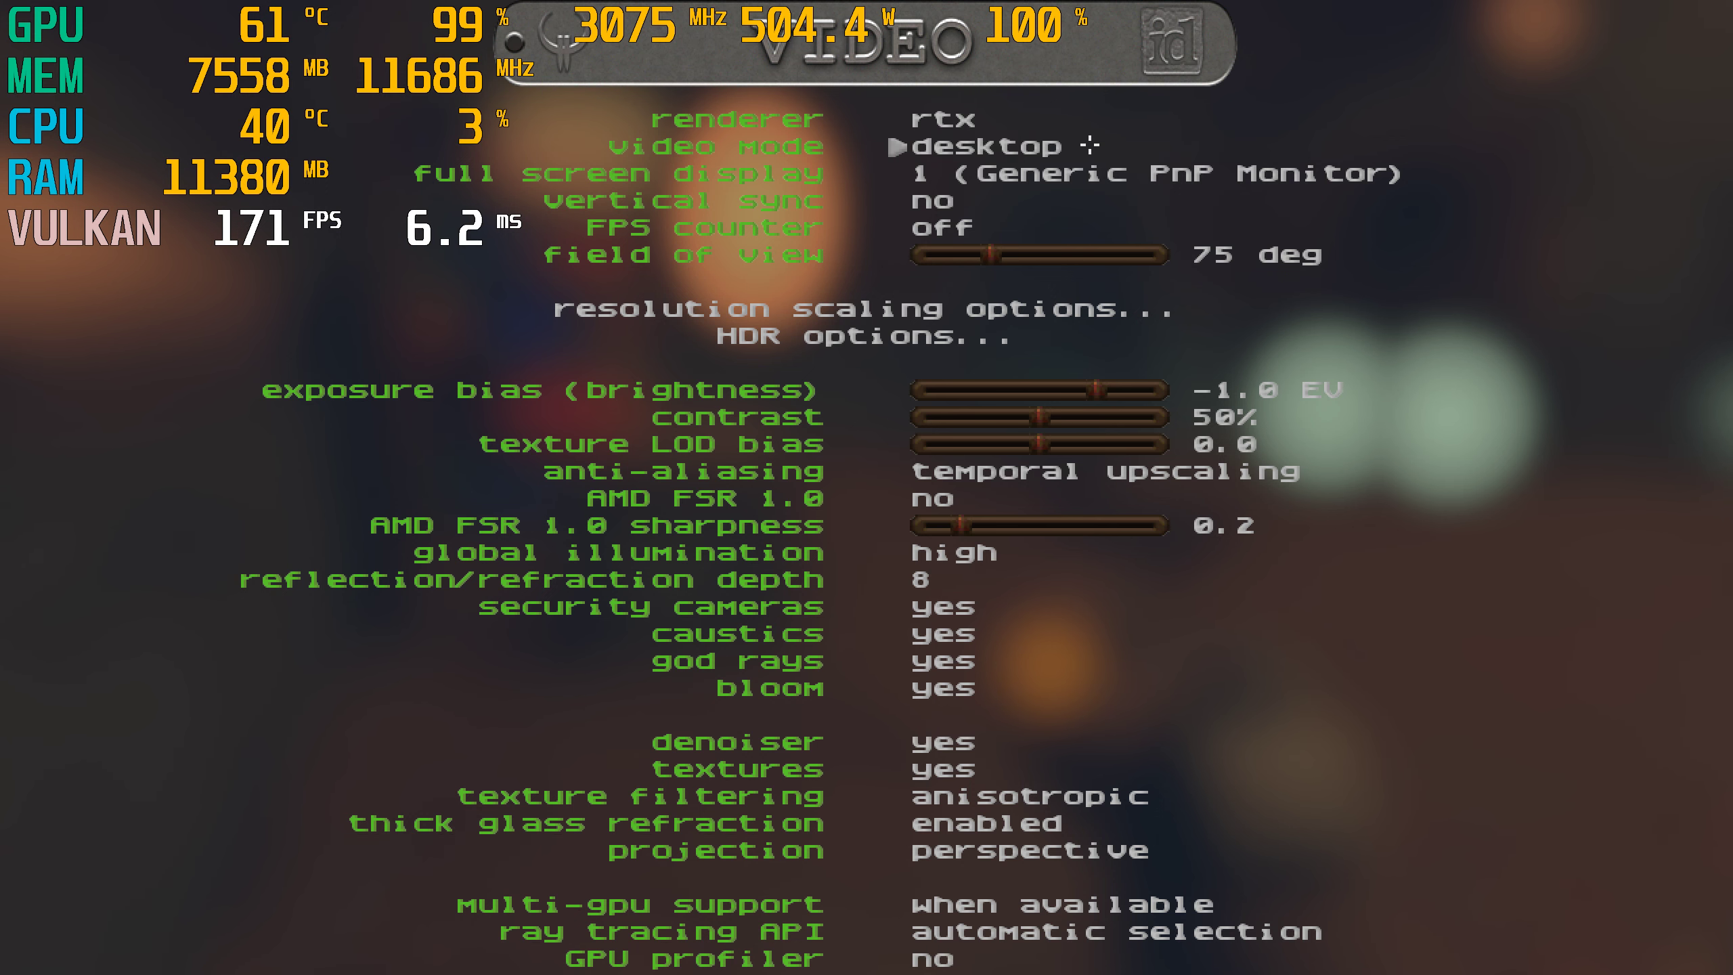
- Close the Video menu and resume the level in desktop video mode
{"action": "key", "text": "Escape"}
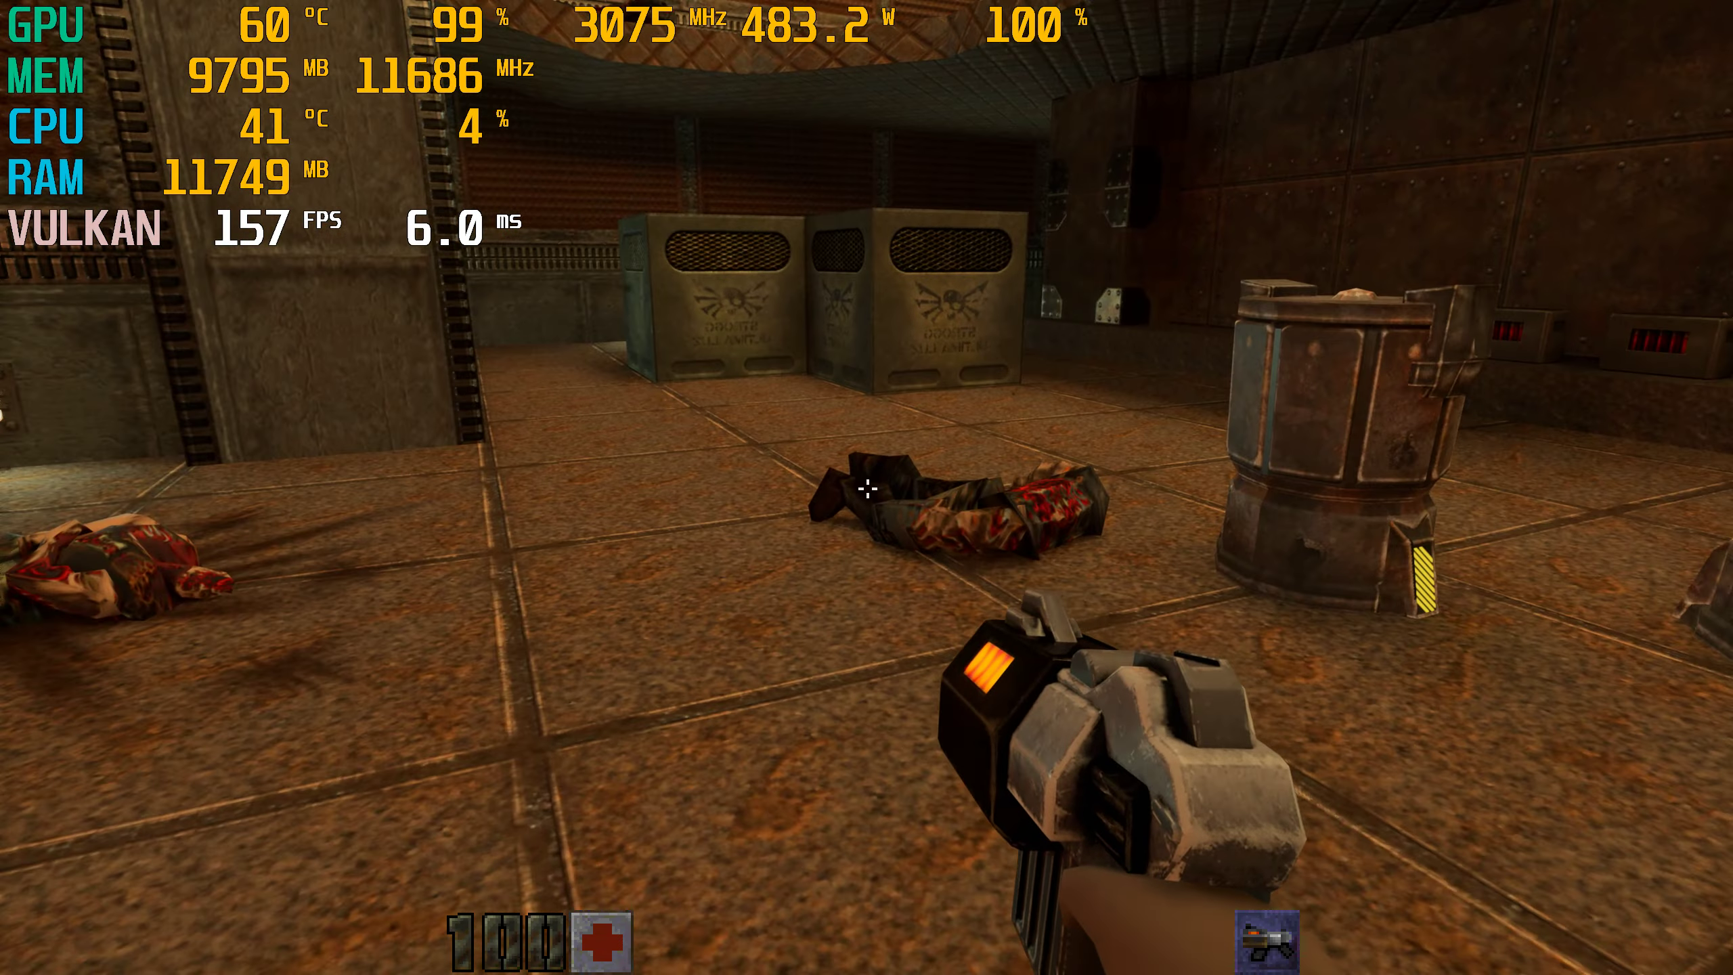
{"action": "mouse_move", "coordinate": [867, 487]}
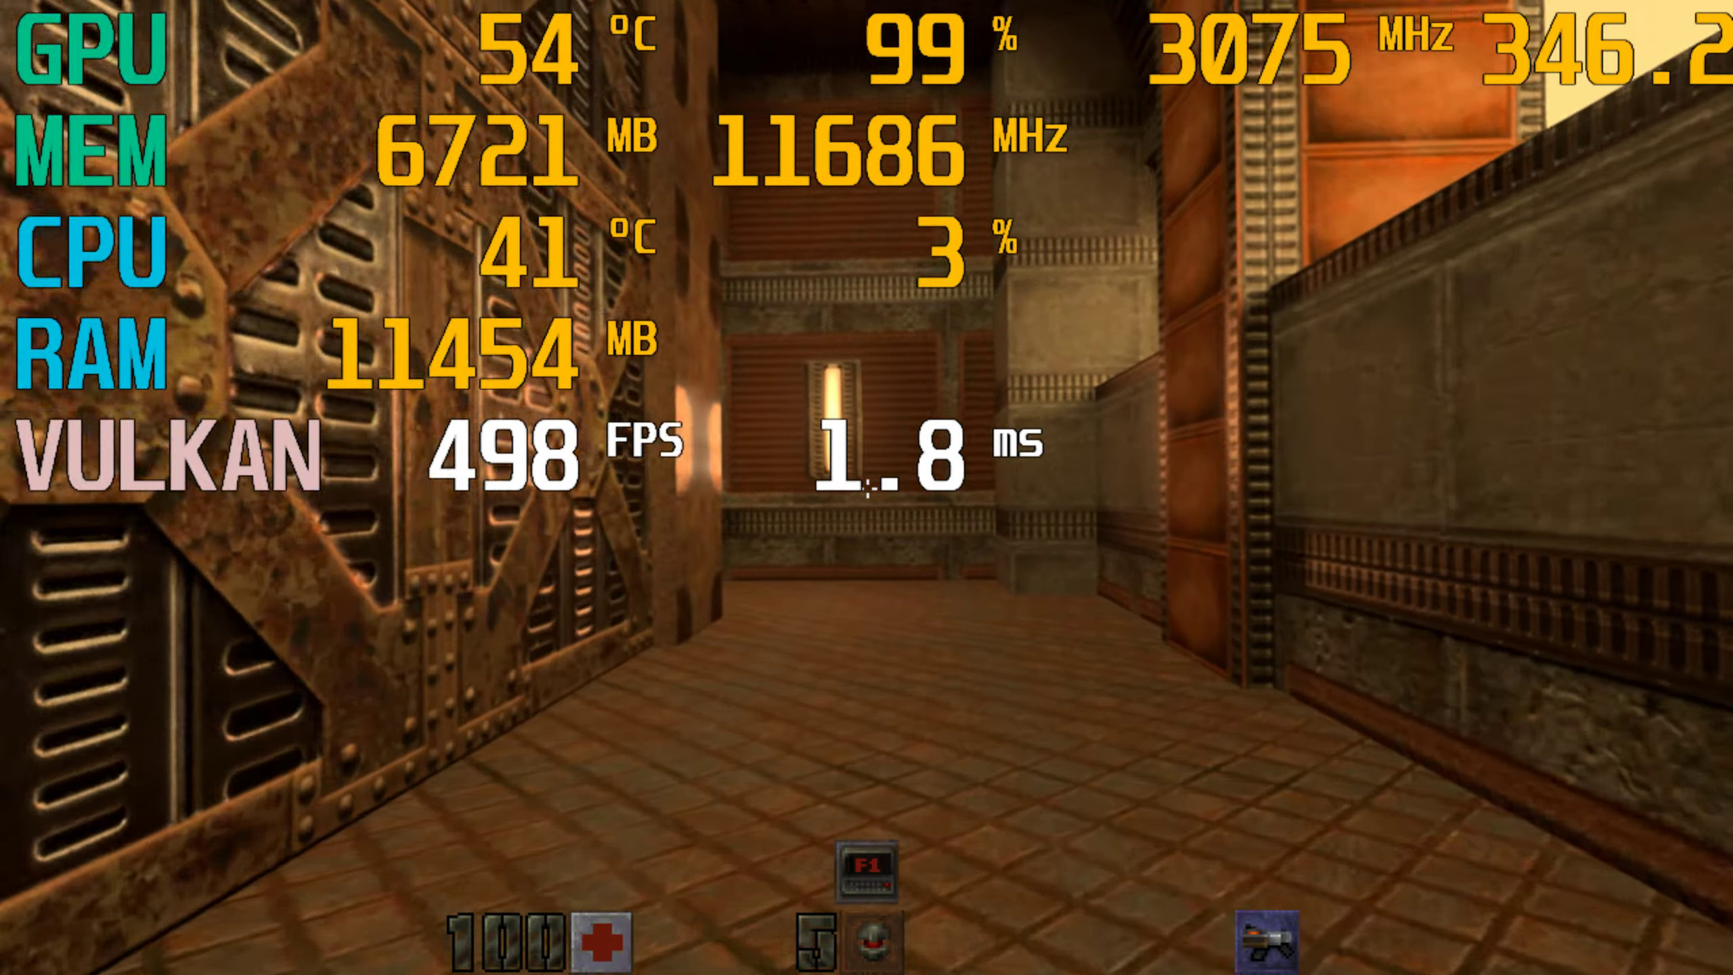
{"action": "mouse_move", "coordinate": [867, 487]}
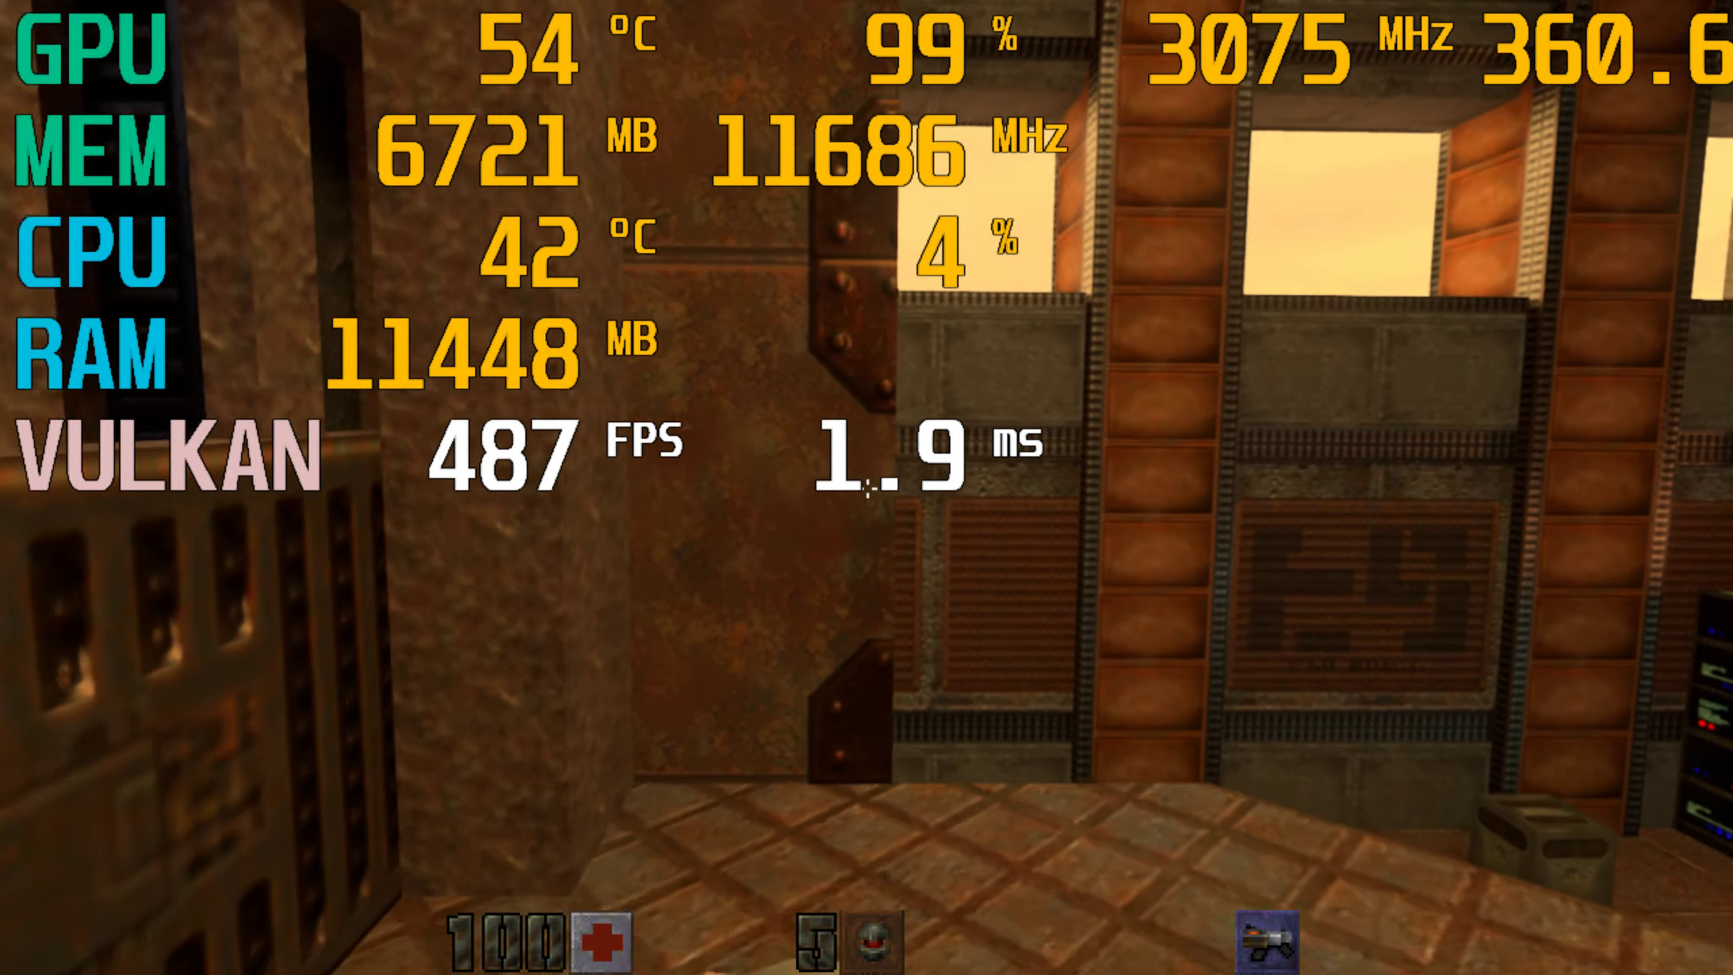
{"action": "mouse_move", "coordinate": [866, 487]}
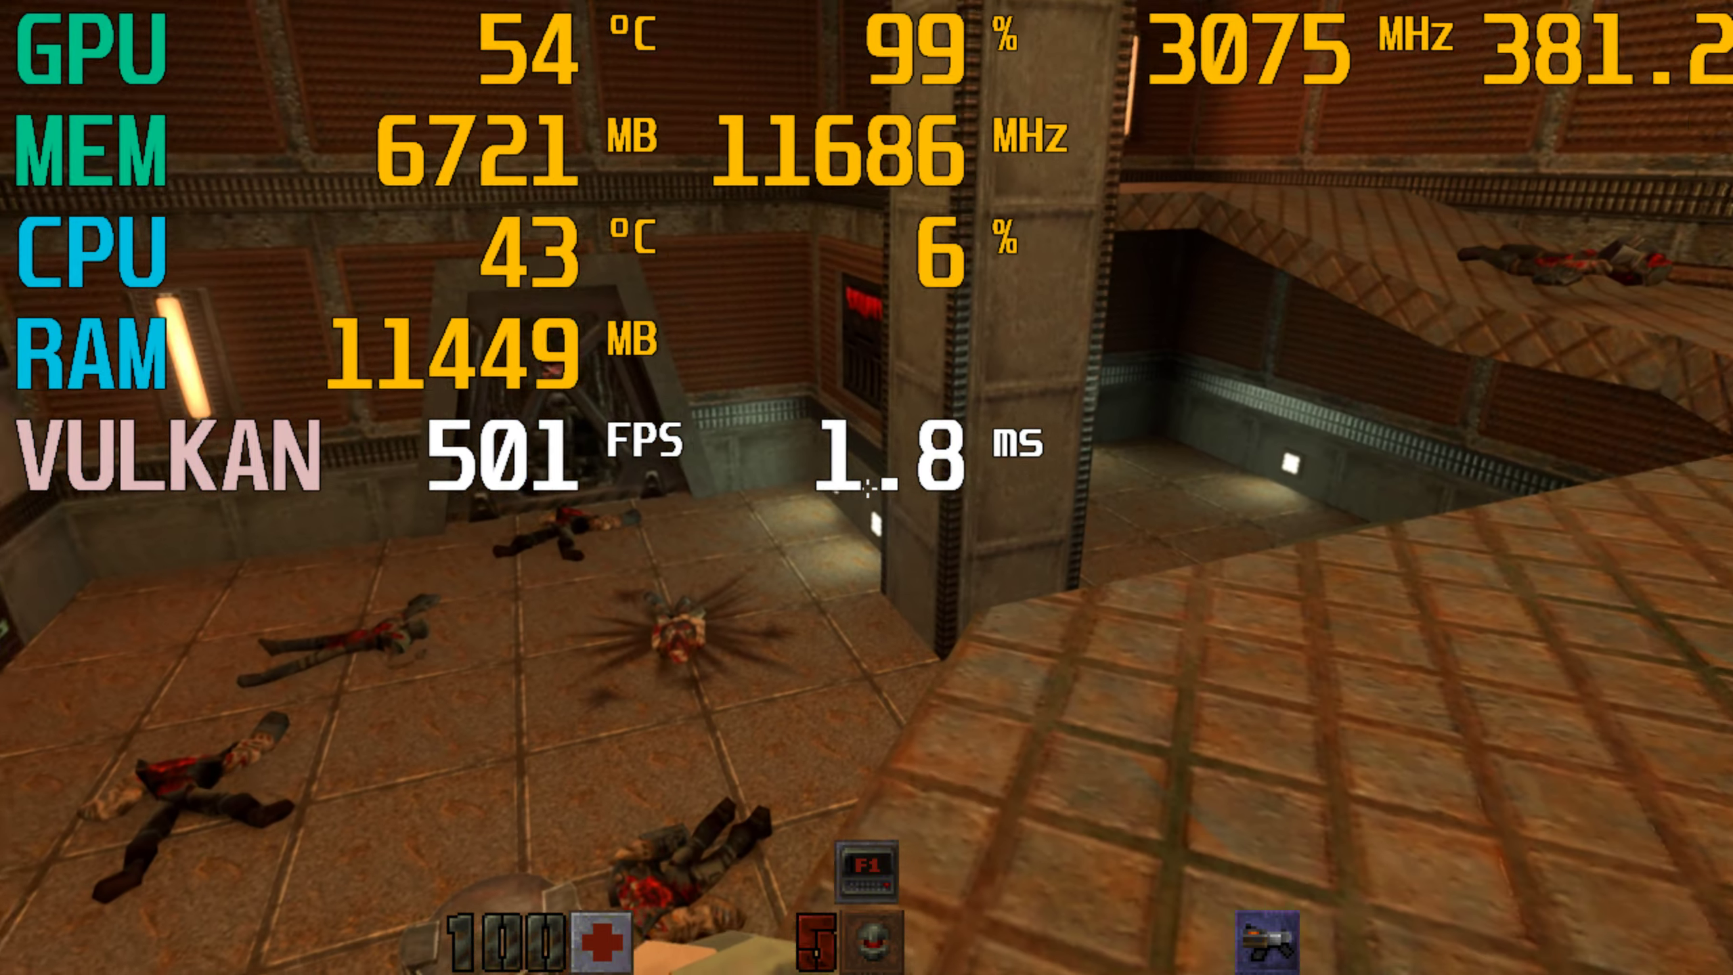